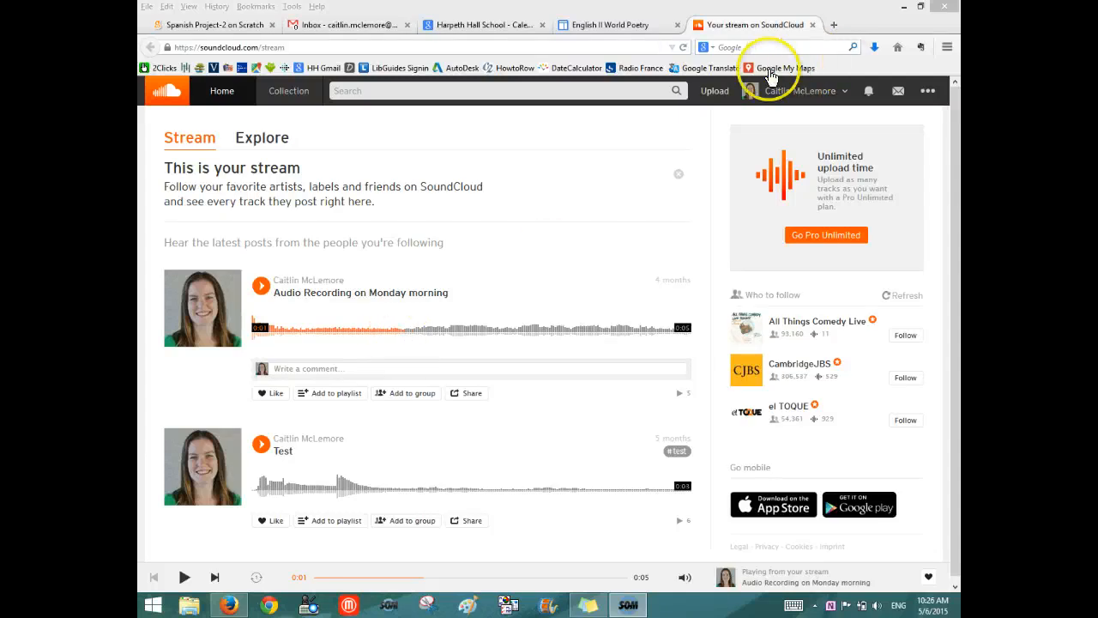
# Open SoundCloud's classic Upload & Share Any Sound page in a new tab.
pyautogui.click(713, 90)
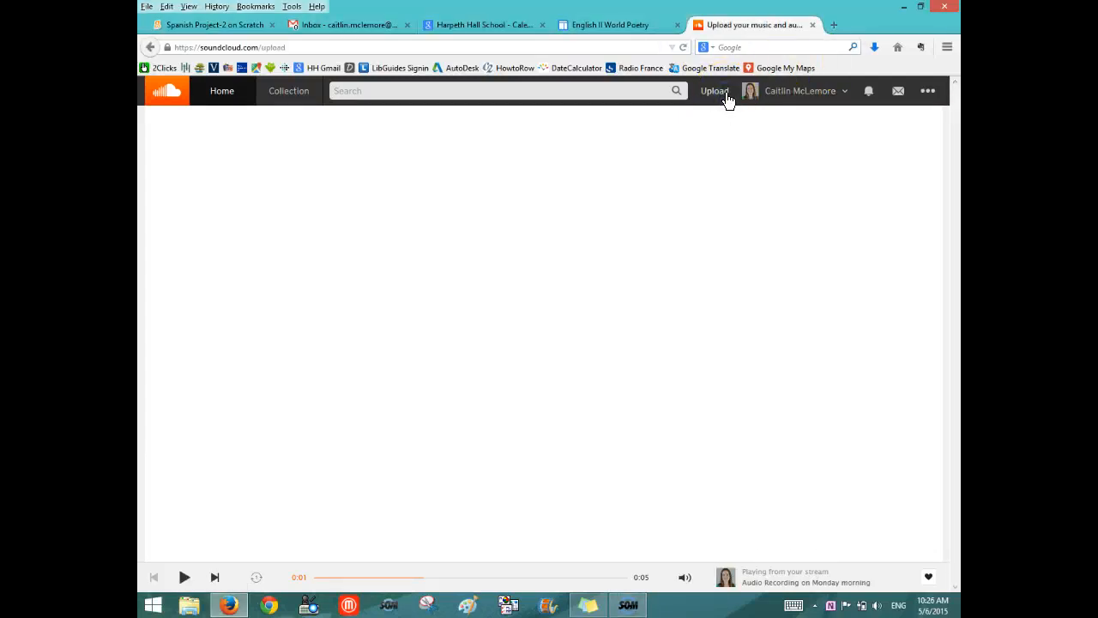
pyautogui.click(714, 90)
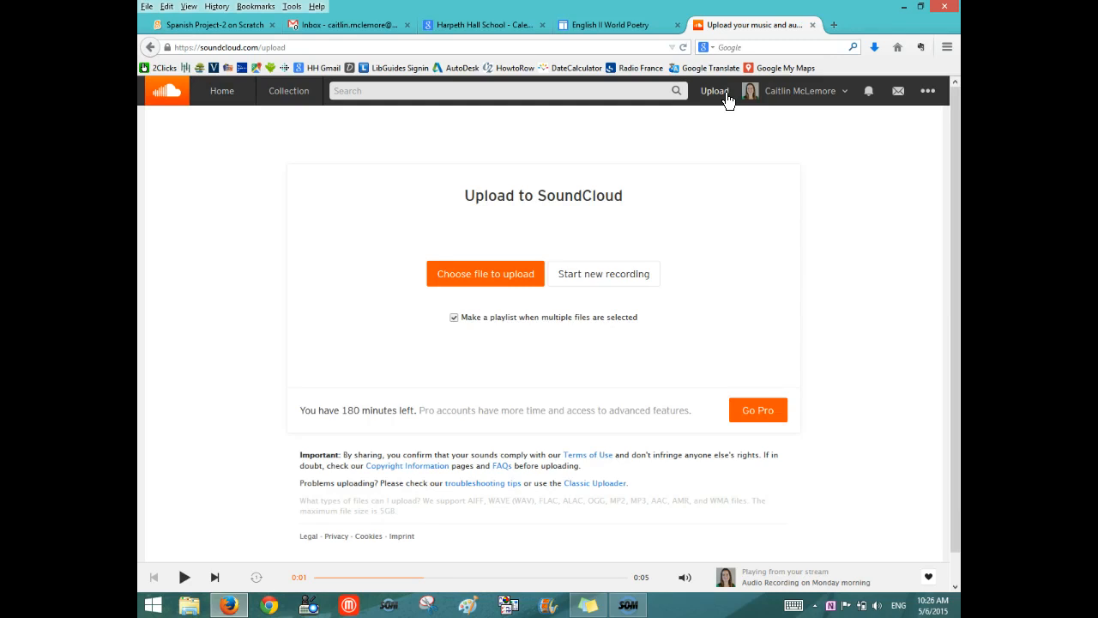
pyautogui.moveTo(515, 290)
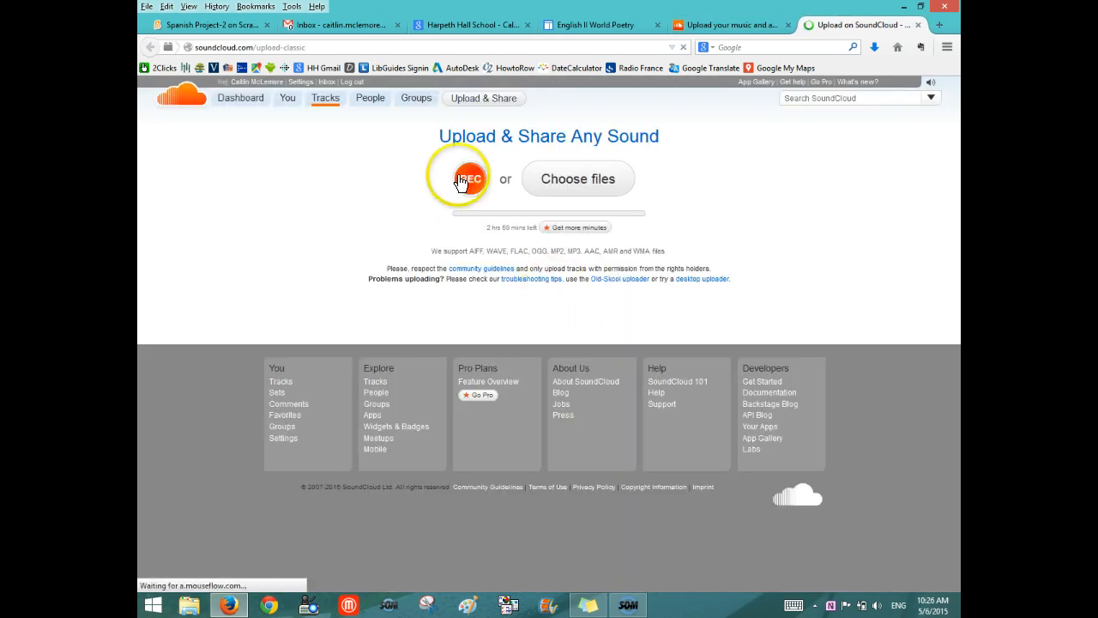
# Record a short poem reading, then play it back and pause to review.
pyautogui.click(463, 178)
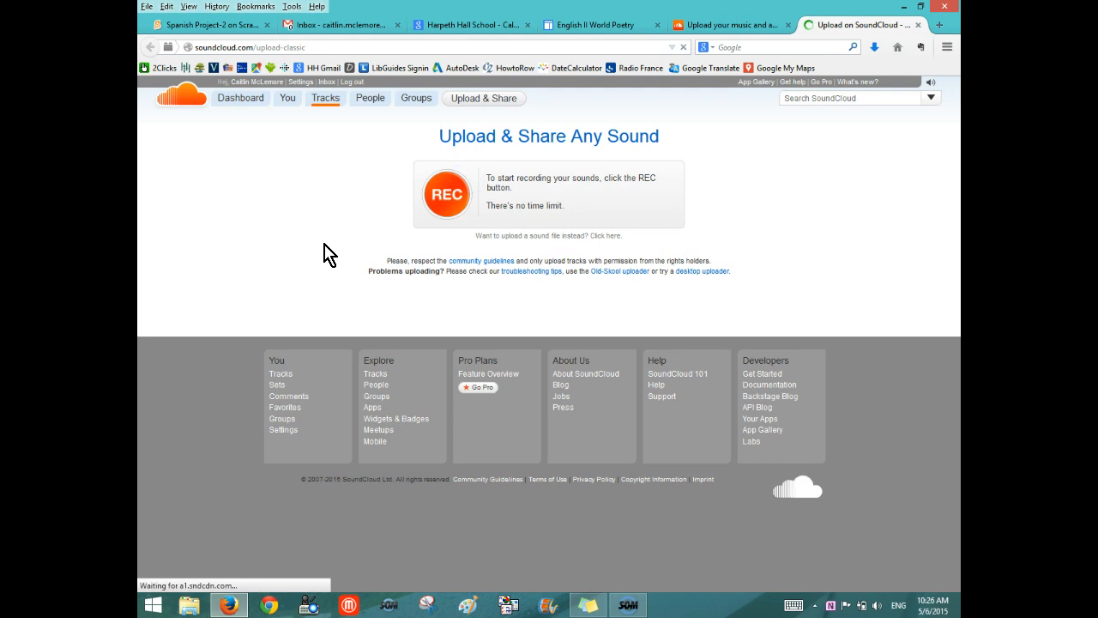
pyautogui.click(446, 194)
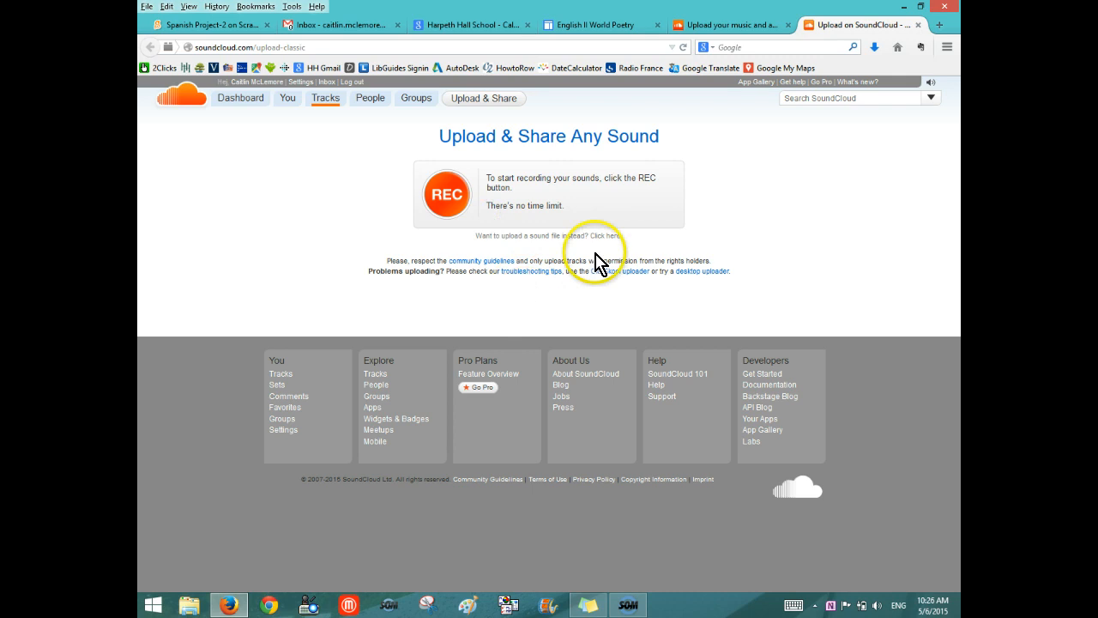
pyautogui.click(446, 194)
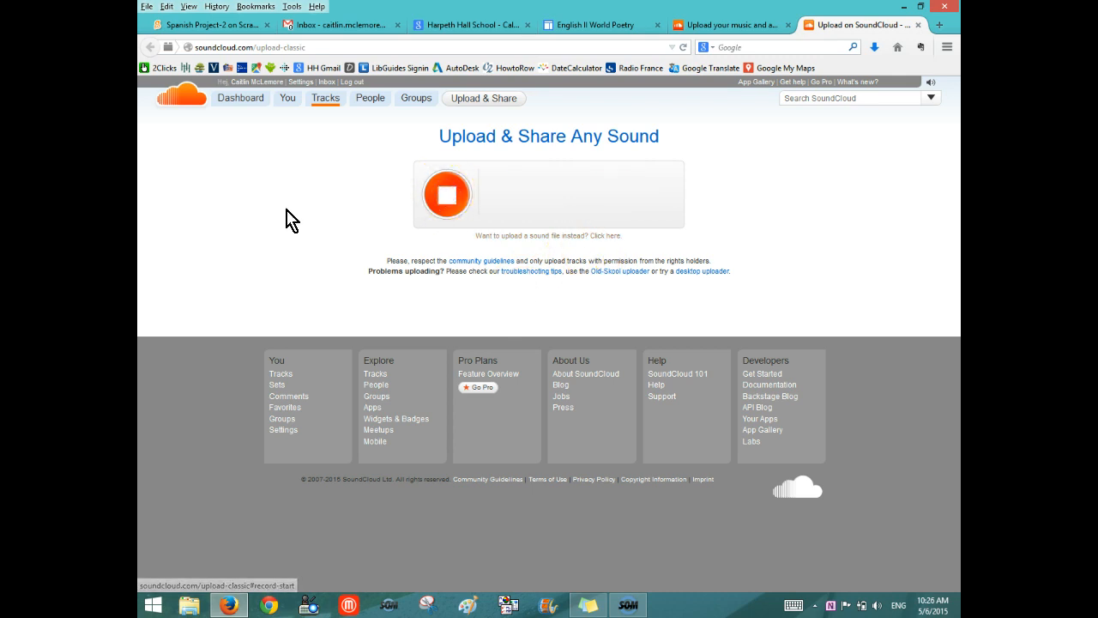
pyautogui.click(446, 193)
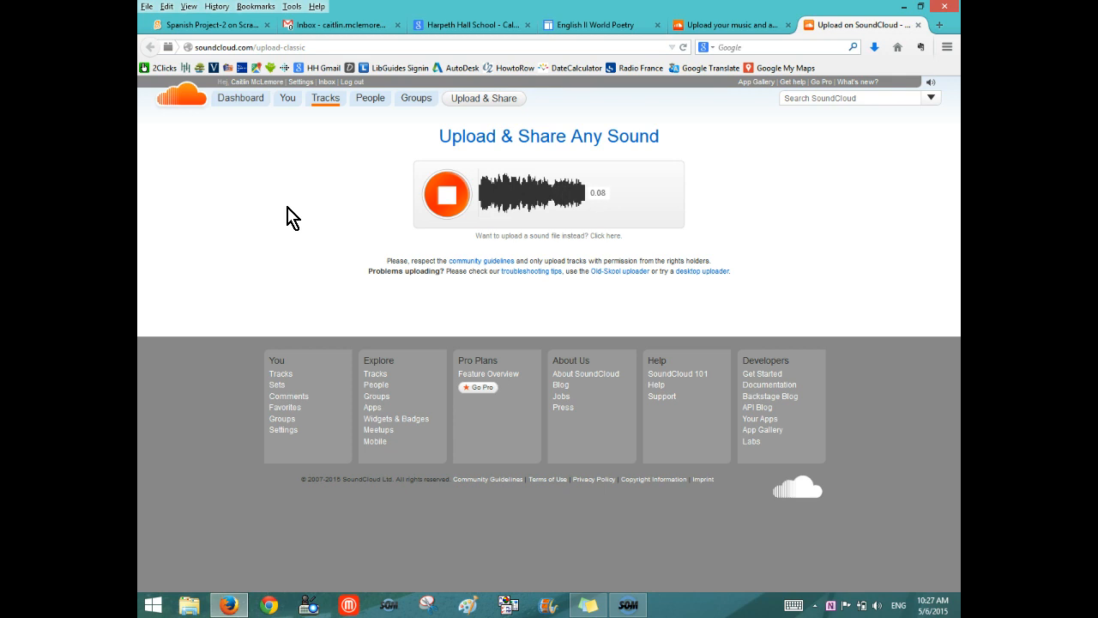
pyautogui.click(446, 194)
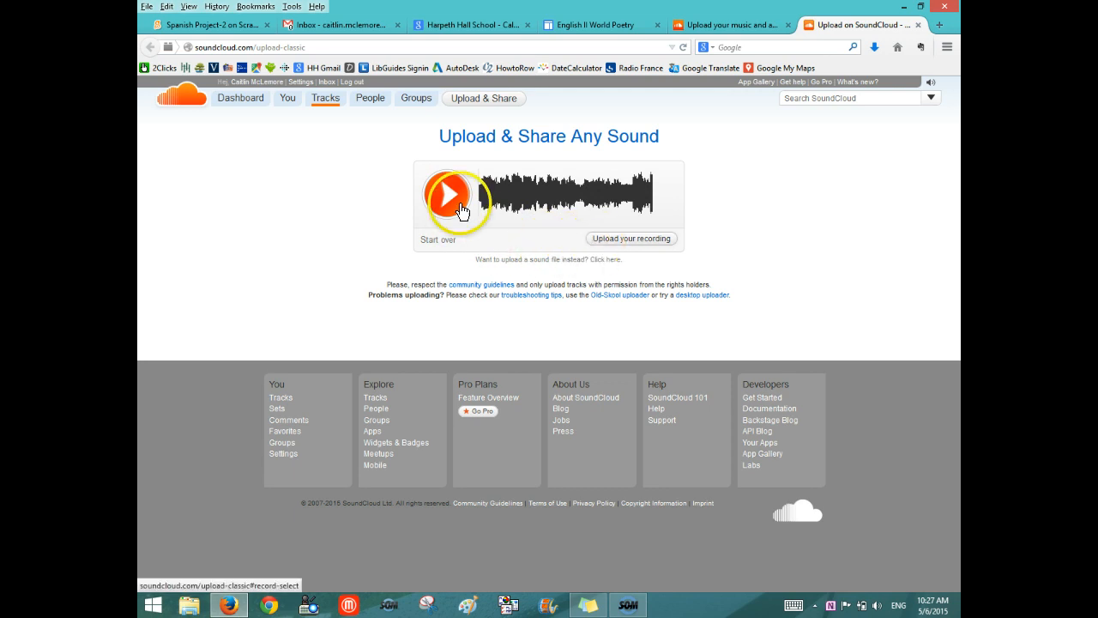
pyautogui.click(449, 193)
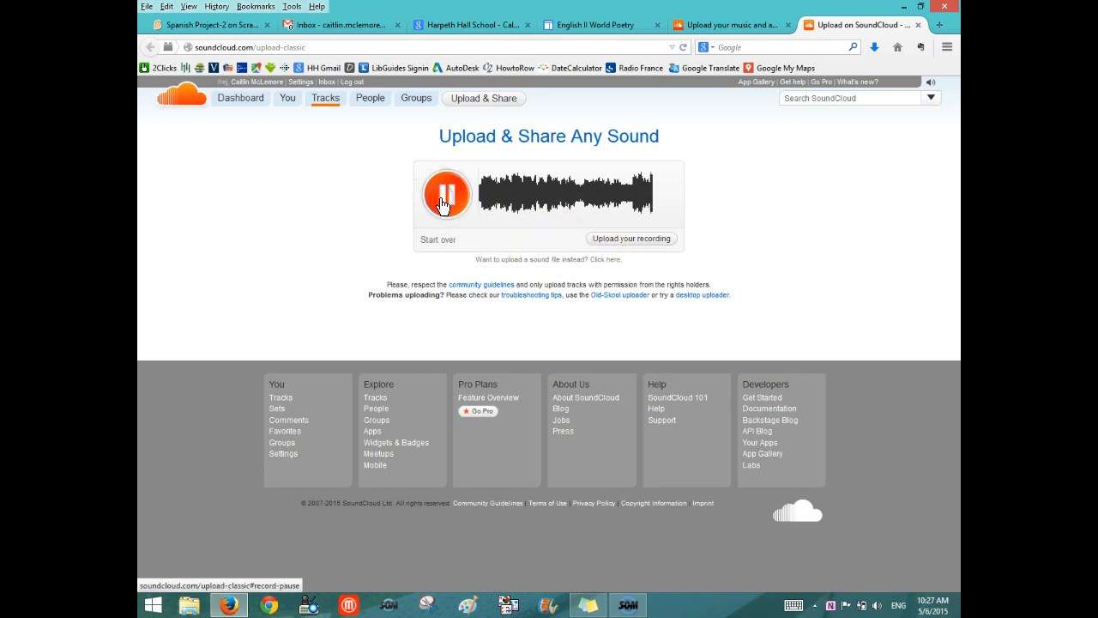
pyautogui.click(447, 195)
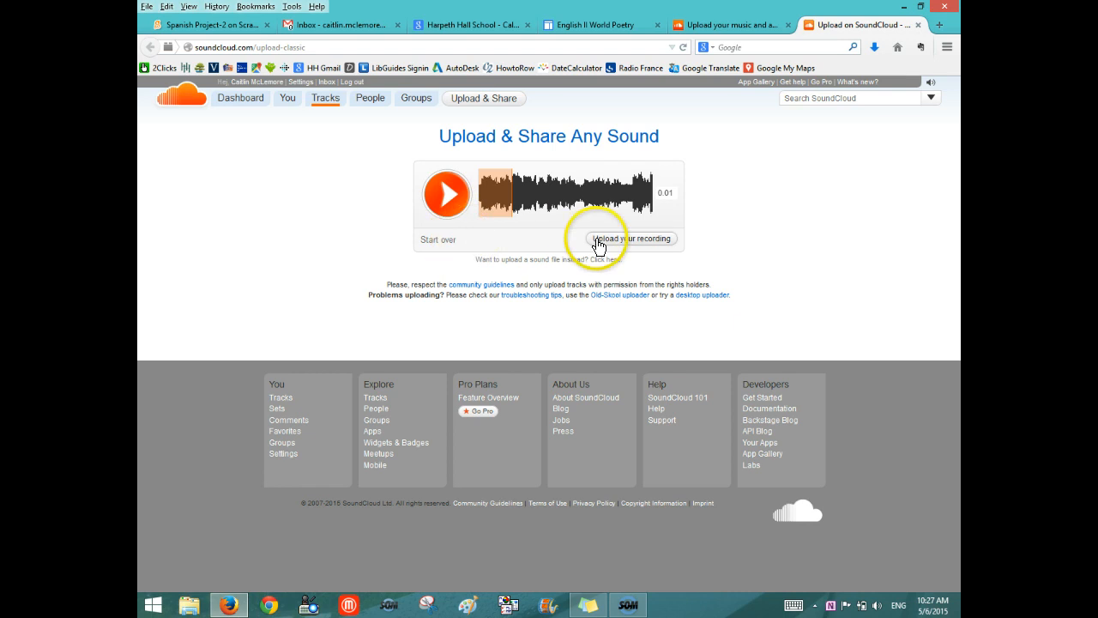
# Upload the recording, title it 'Poem Title', and set the 3dprinter photo as its image.
pyautogui.click(628, 239)
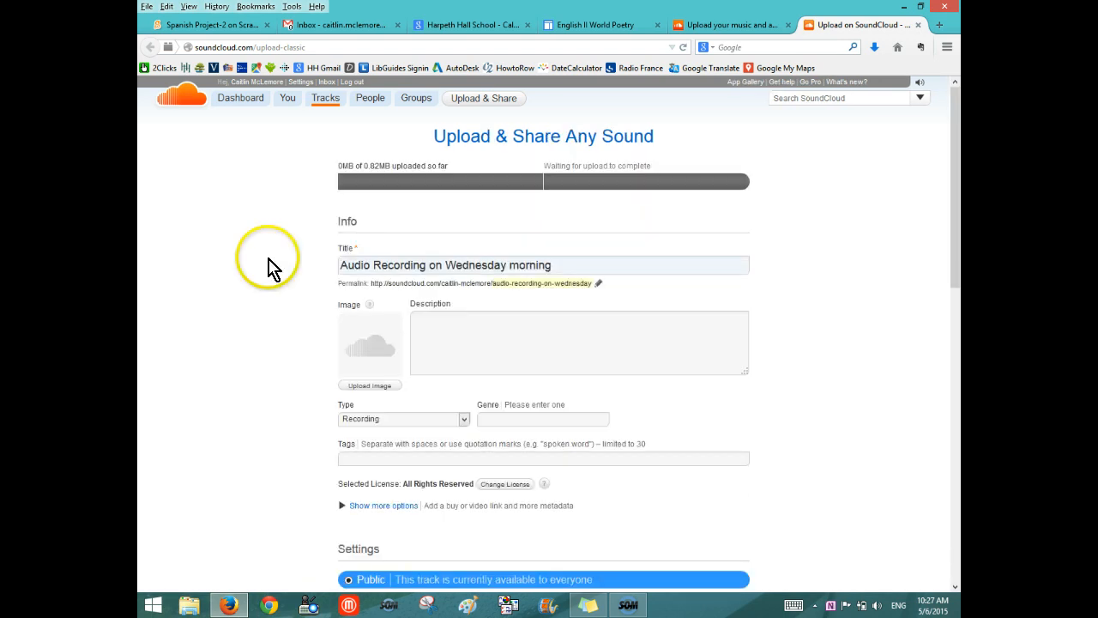
pyautogui.moveTo(363, 249)
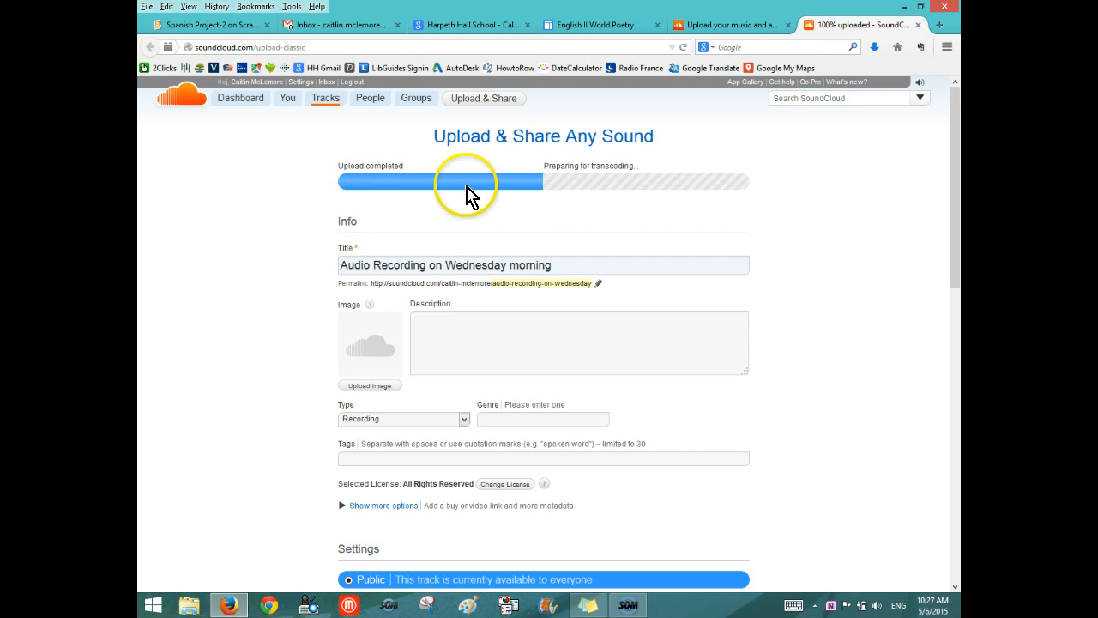
pyautogui.tripleClick(445, 264)
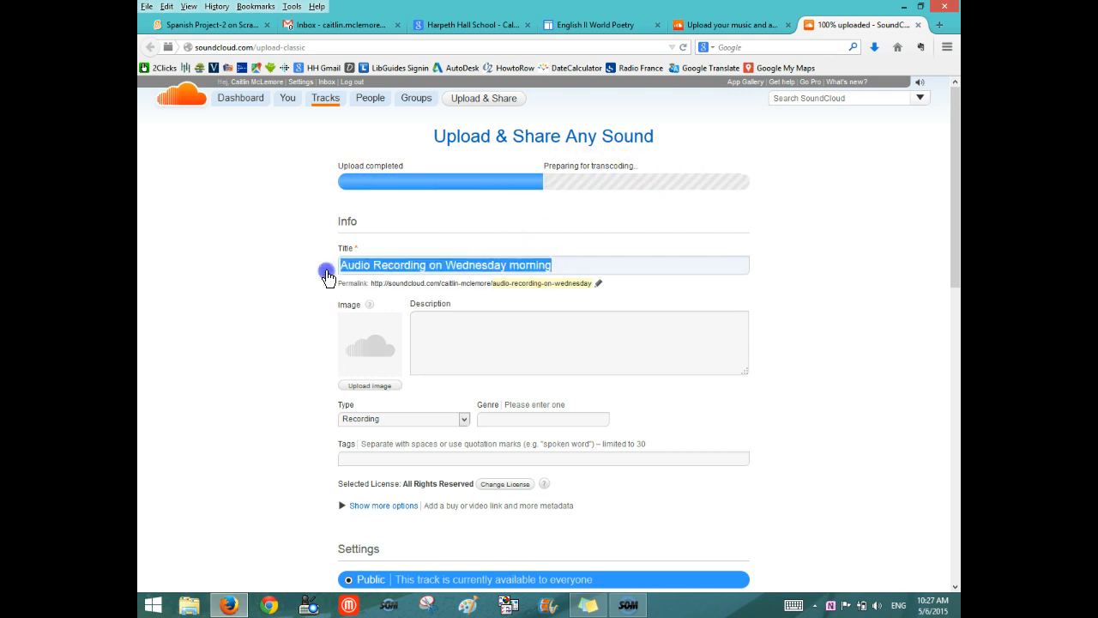
pyautogui.write('Poem Title')
pyautogui.click(579, 342)
pyautogui.write('Maybe include a description')
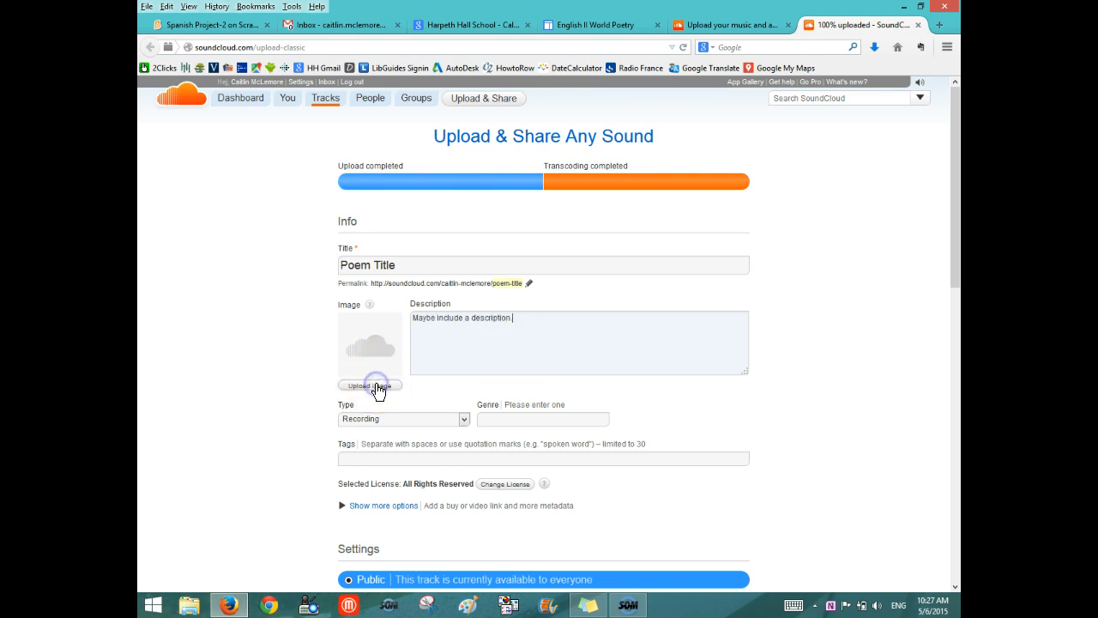
pyautogui.click(371, 384)
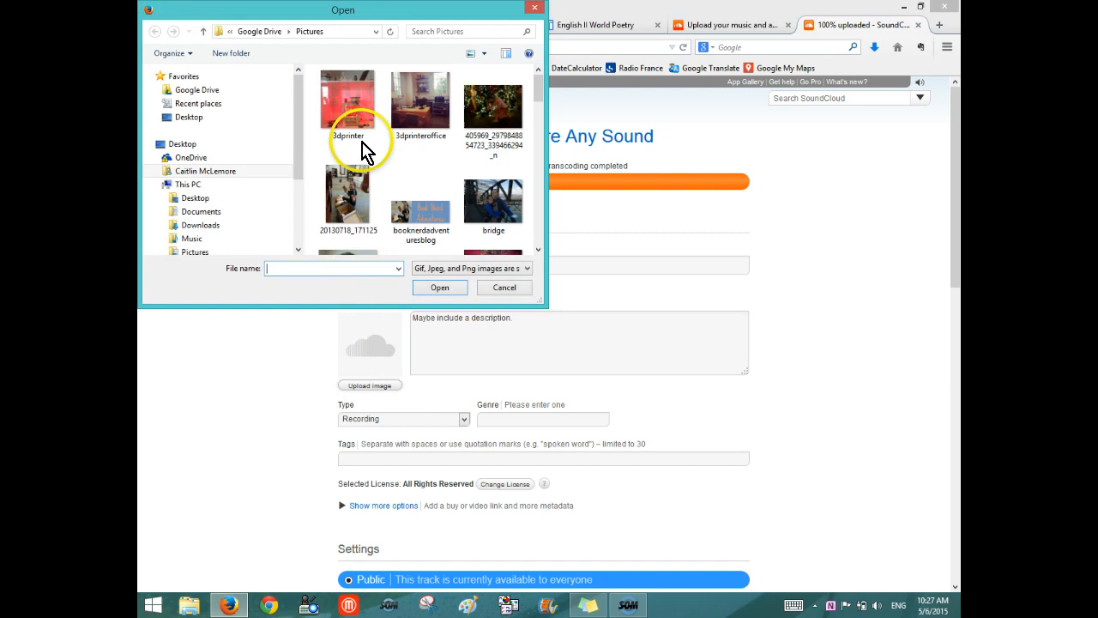
pyautogui.click(504, 287)
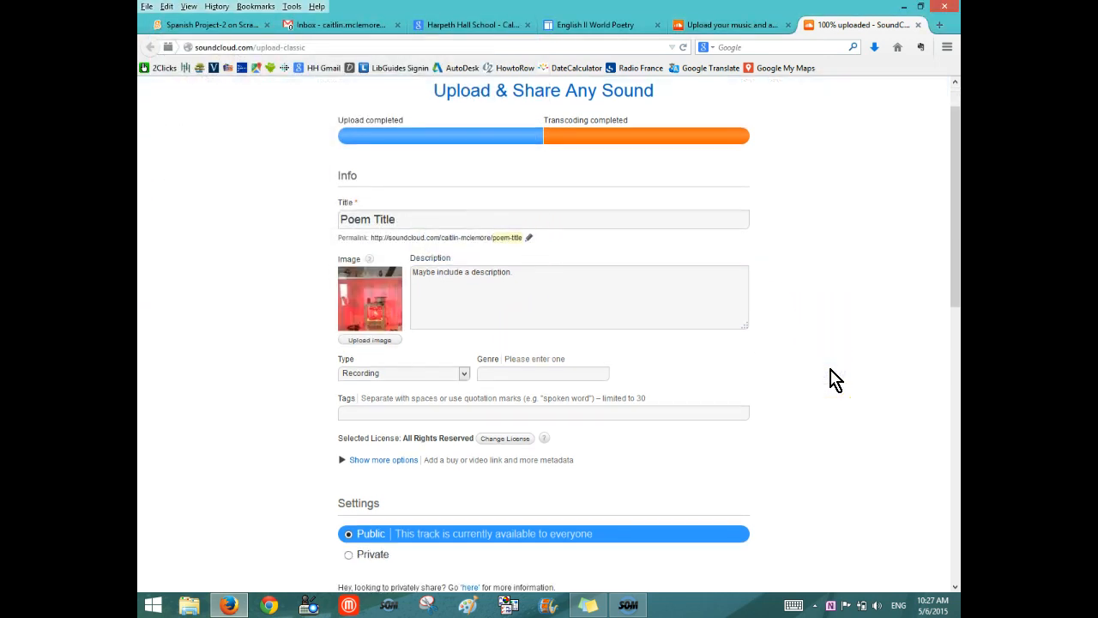
# Save the Poem Title track details from the bottom of the upload form.
pyautogui.scroll(-3)
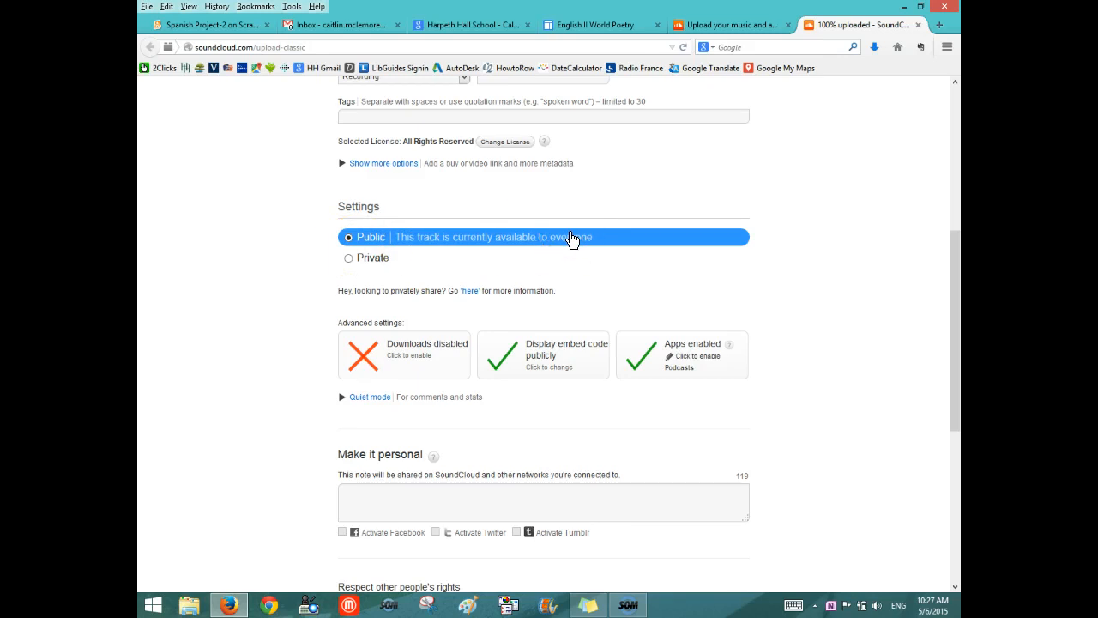
pyautogui.moveTo(668, 30)
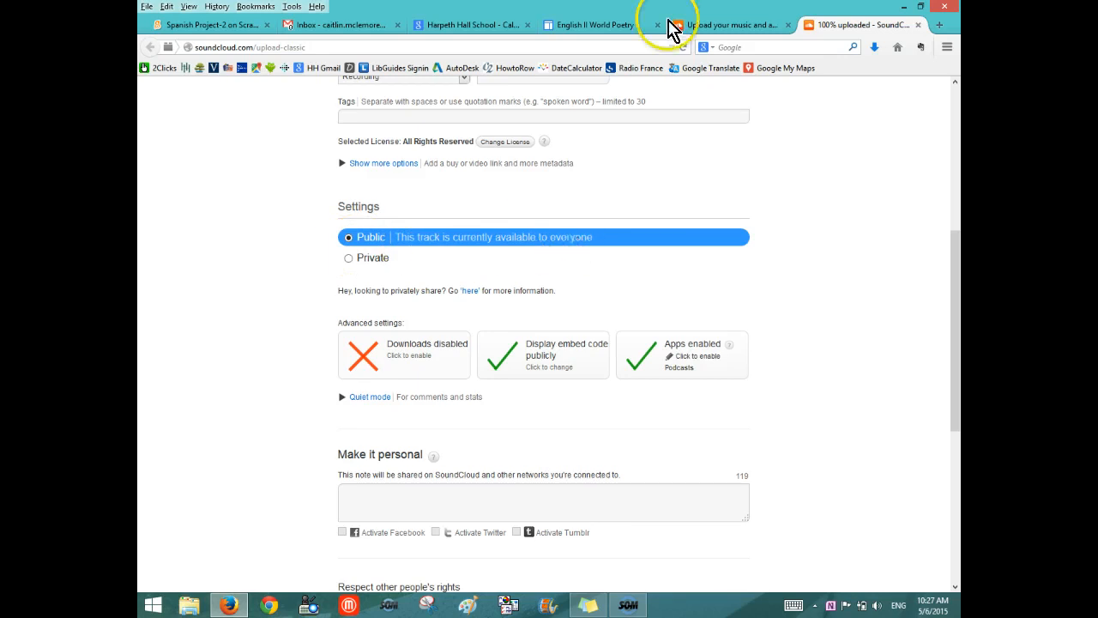
pyautogui.scroll(-3)
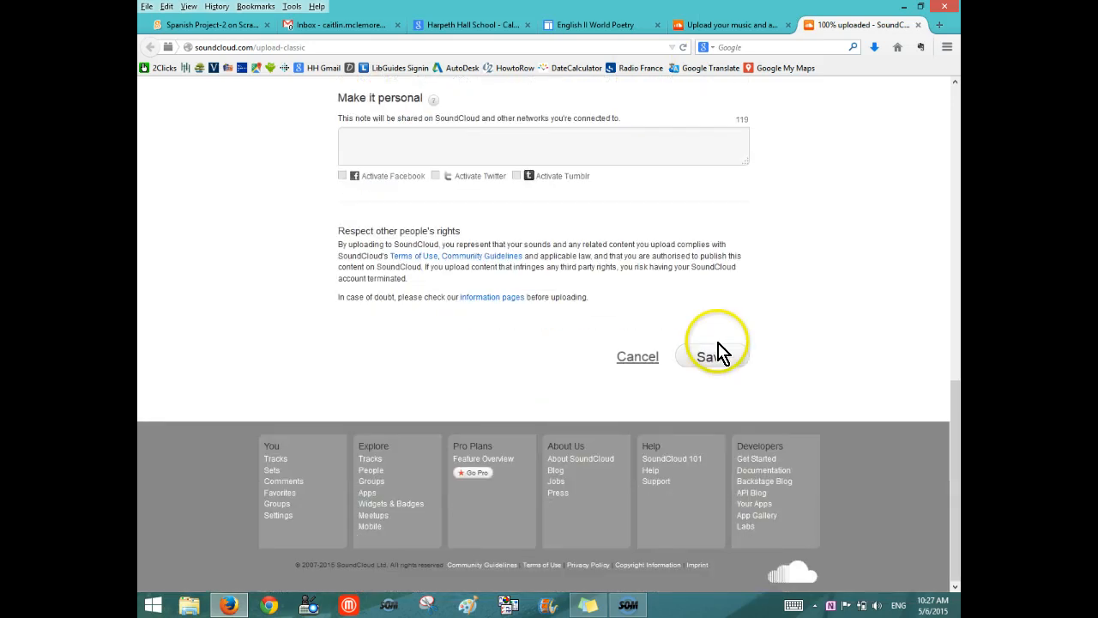
pyautogui.click(712, 356)
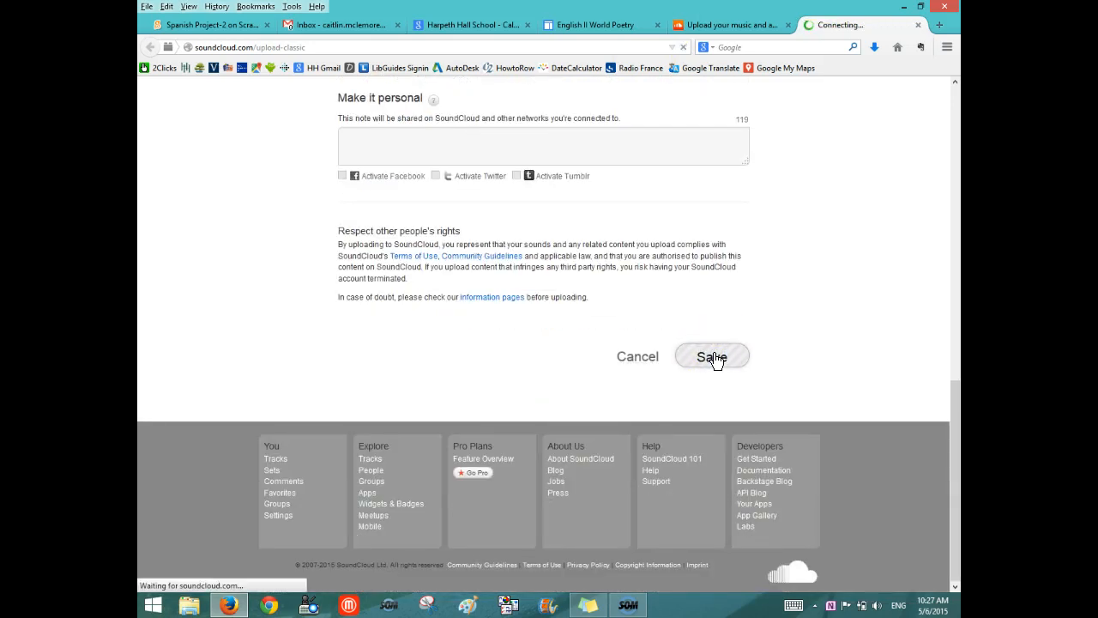
pyautogui.click(712, 356)
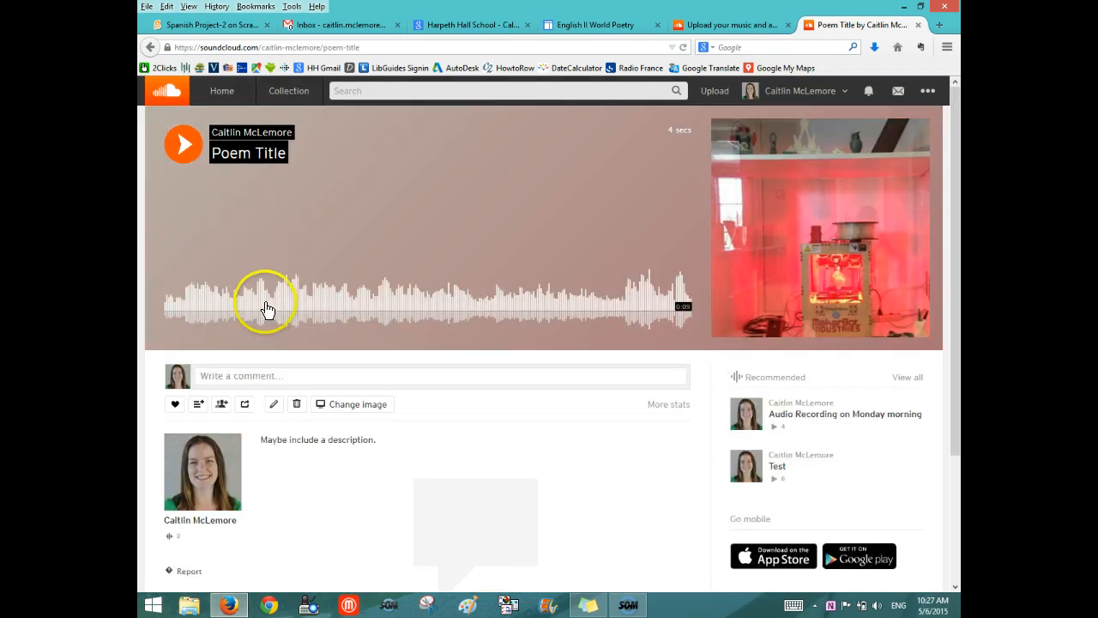
pyautogui.moveTo(245, 404)
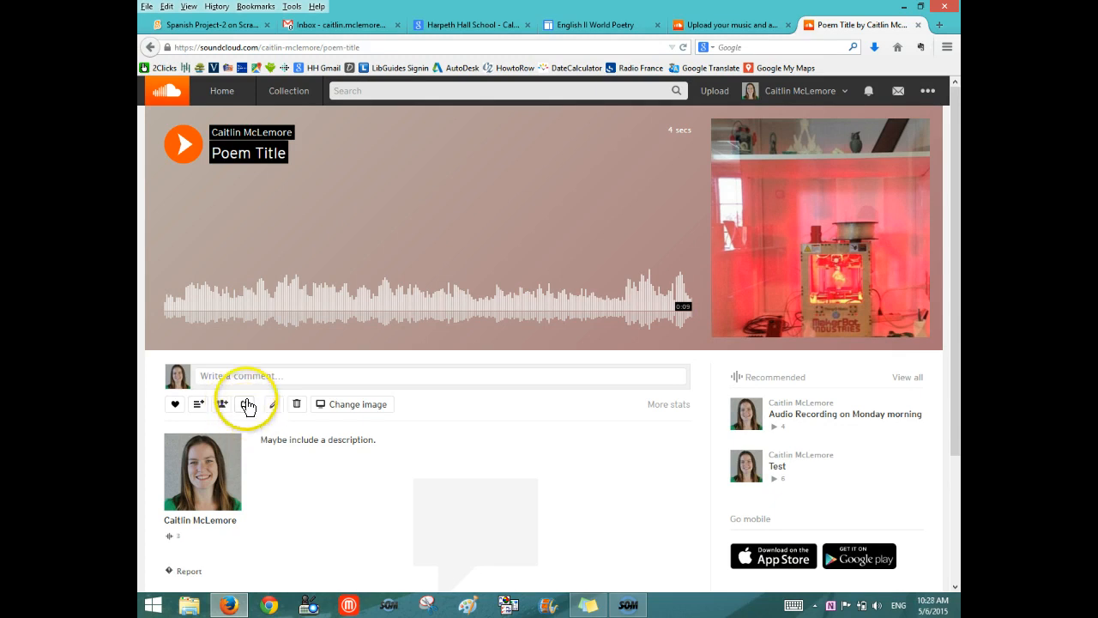
# Bring up the Share dialog for the Poem Title track.
pyautogui.click(248, 404)
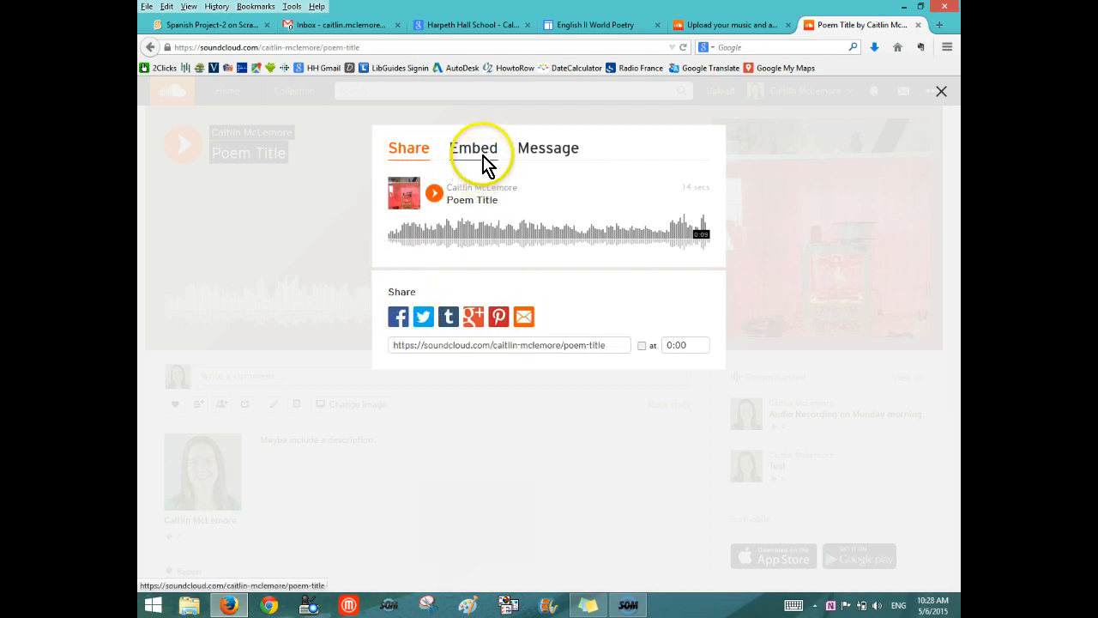
# Generate the Poem Title classic-player embed code and select it for copying.
pyautogui.click(474, 148)
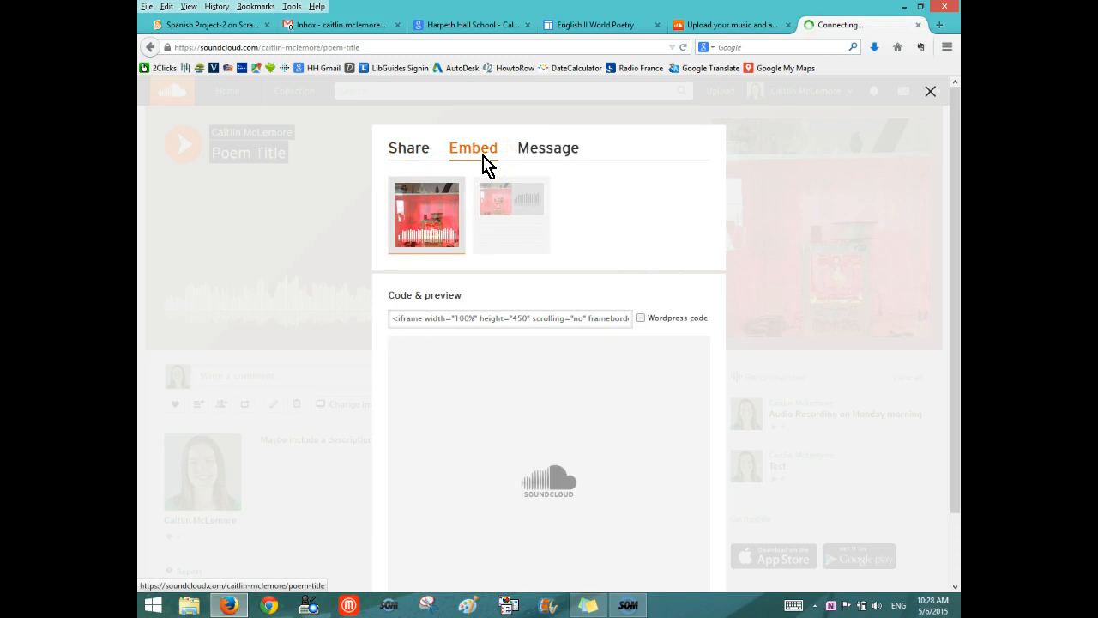
pyautogui.click(512, 214)
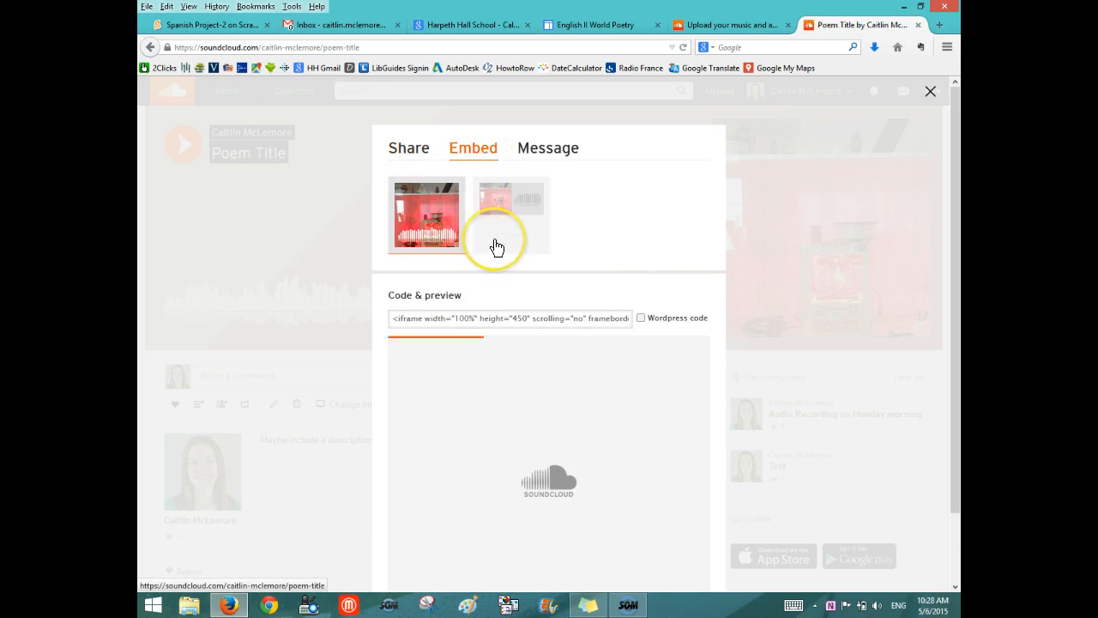
pyautogui.click(511, 214)
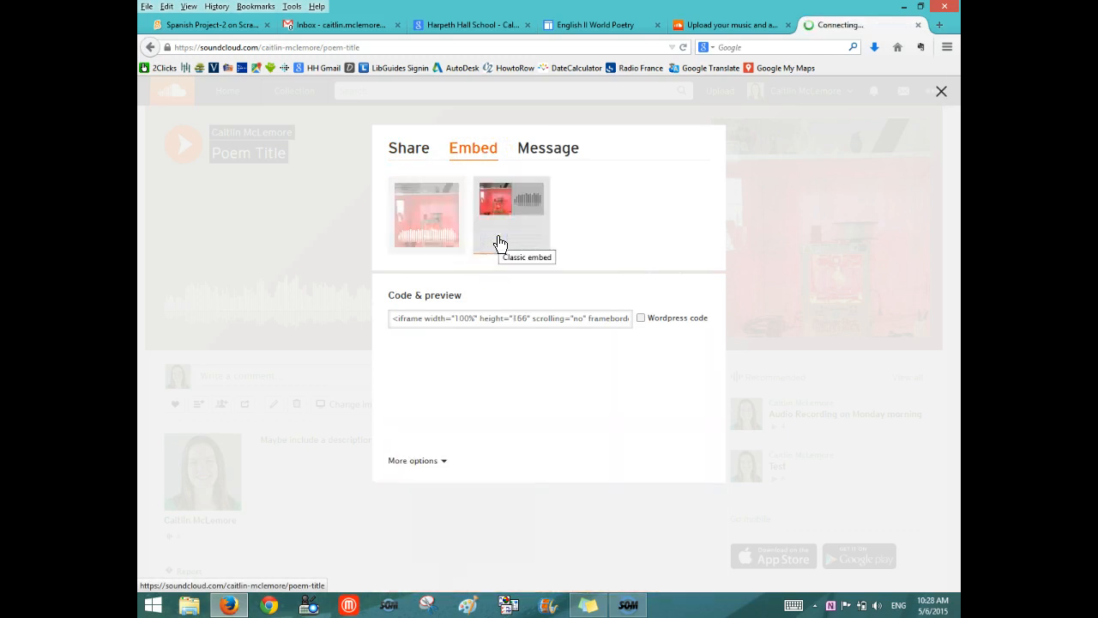
pyautogui.click(511, 215)
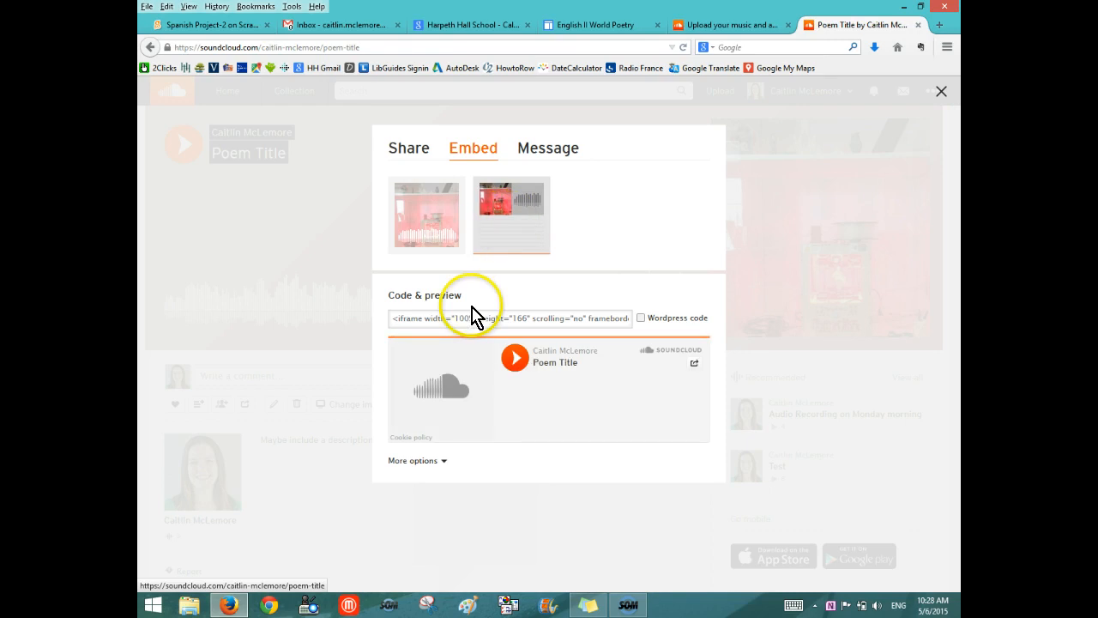
pyautogui.click(509, 317)
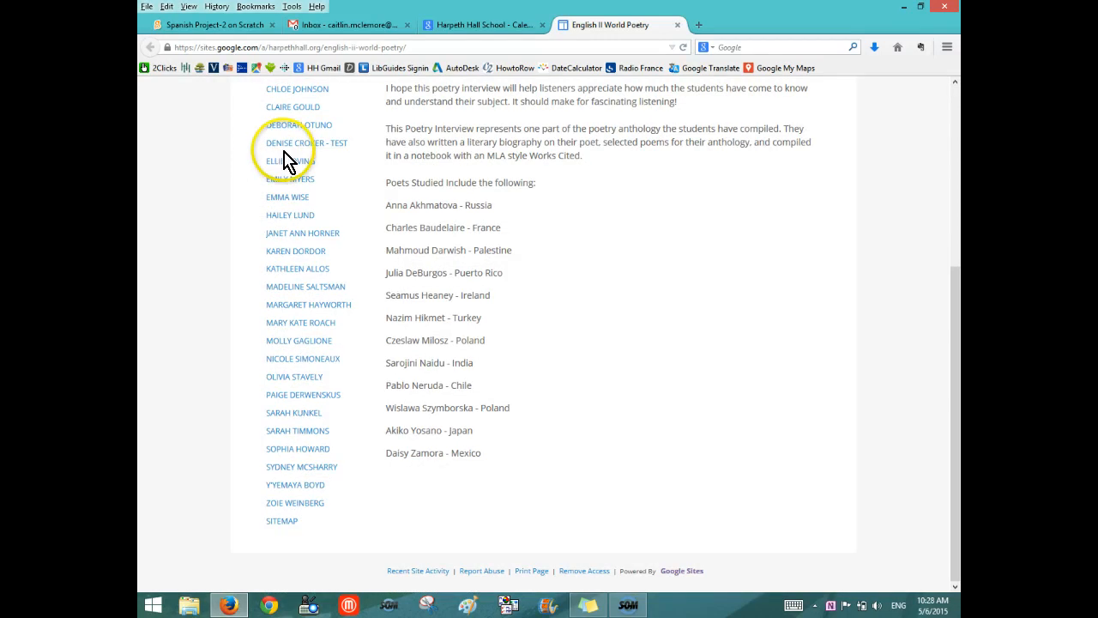
pyautogui.click(306, 142)
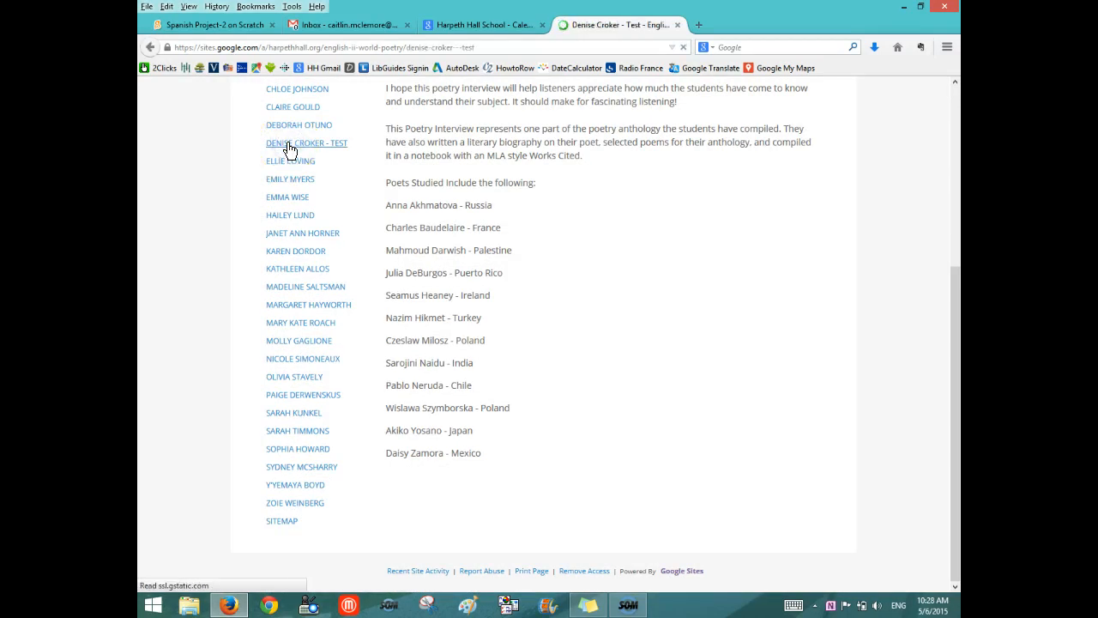
pyautogui.click(307, 143)
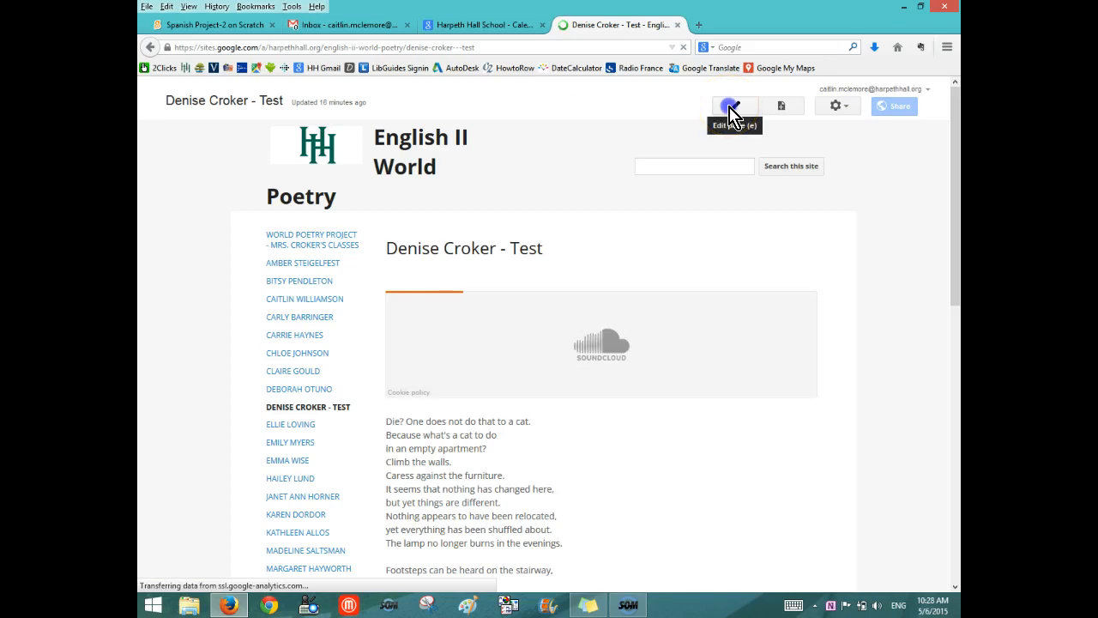
pyautogui.click(733, 104)
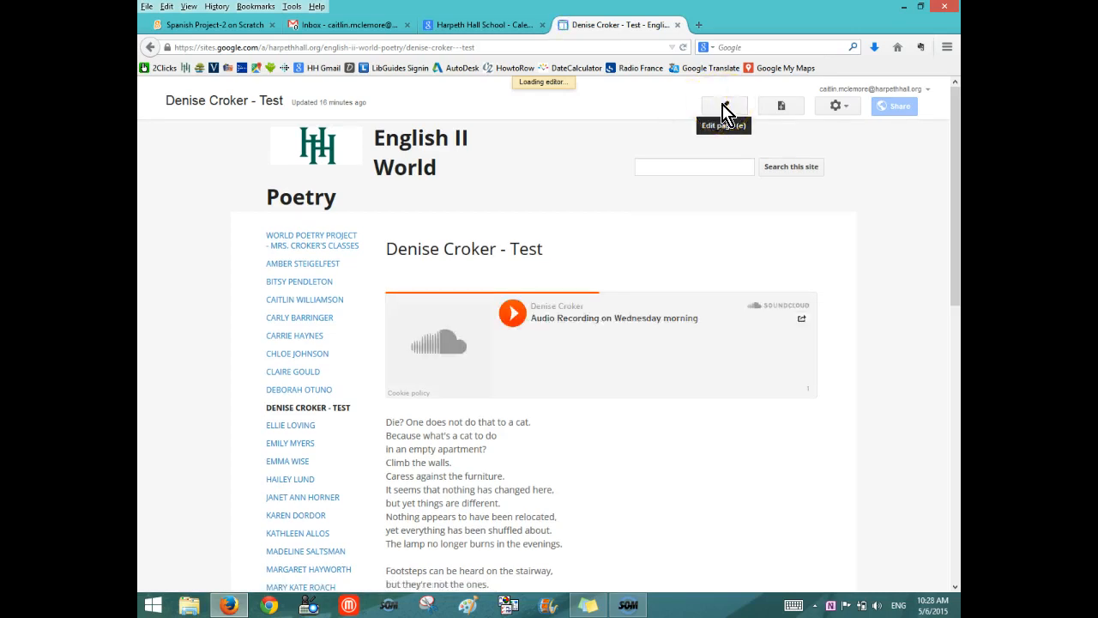
# Add a blank line above the existing gadget and bring up the page's HTML source.
pyautogui.click(724, 105)
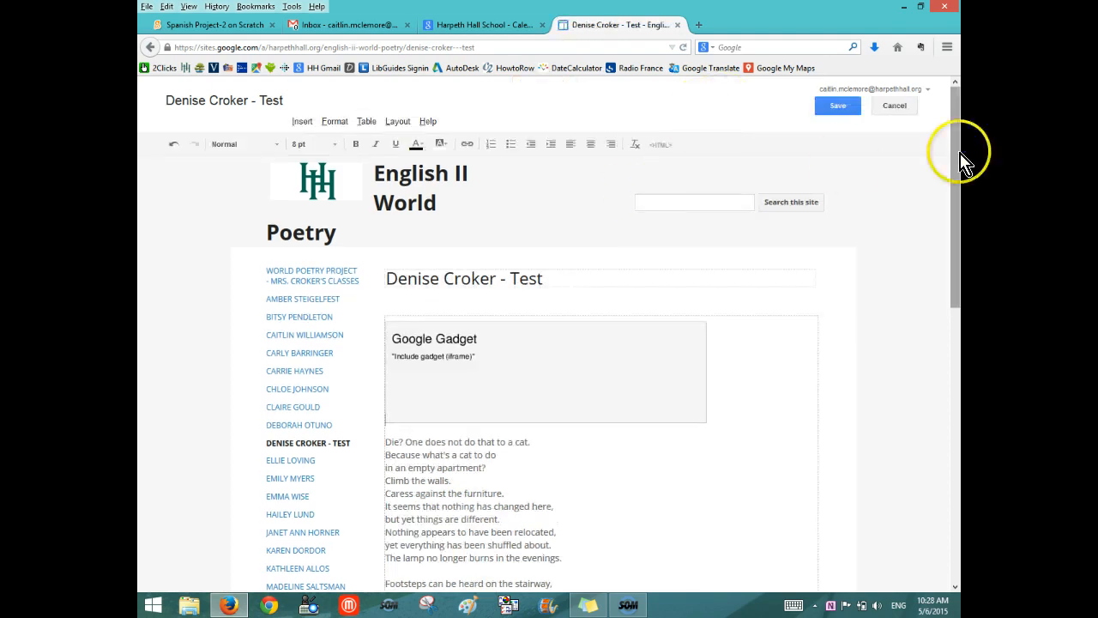
pyautogui.scroll(-3)
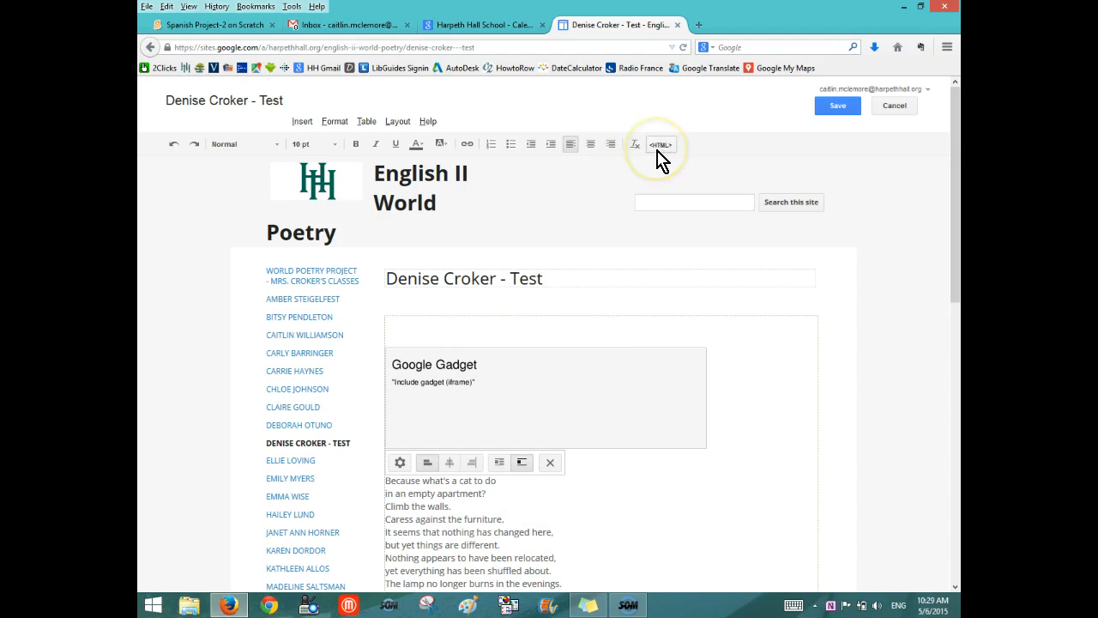
pyautogui.click(660, 143)
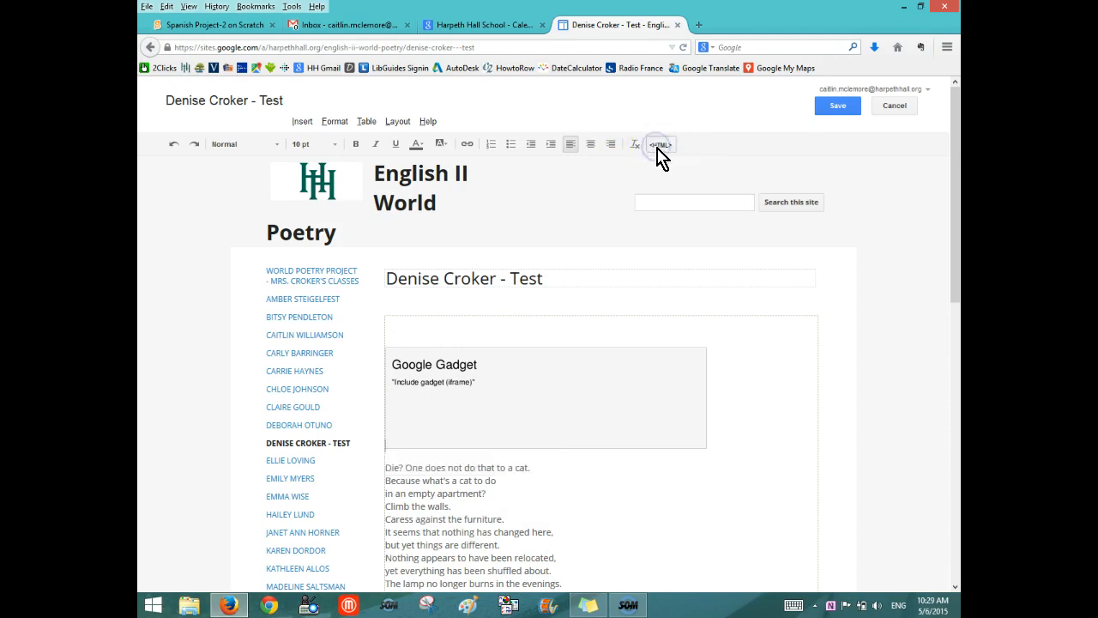
# Paste the SoundCloud classic-player iframe into the page HTML and apply it.
pyautogui.click(659, 143)
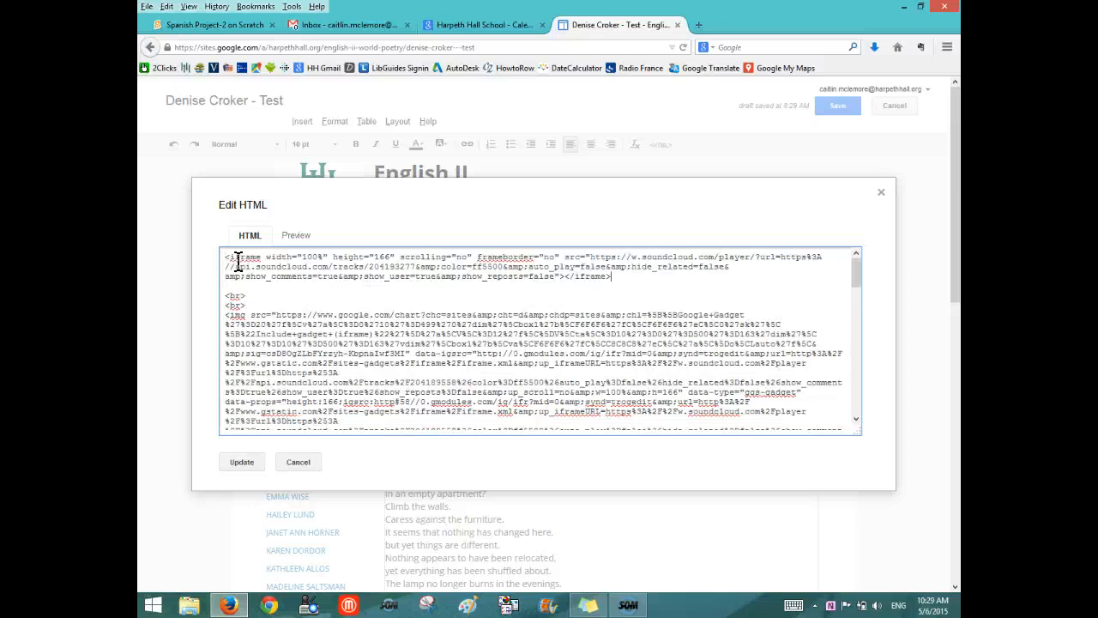
pyautogui.click(241, 461)
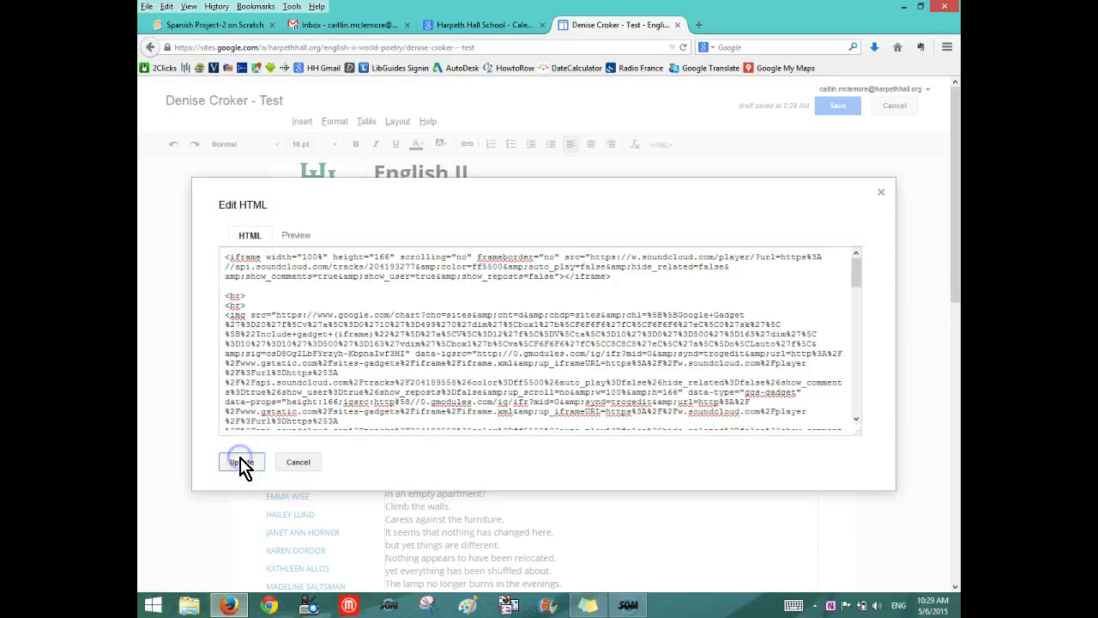
pyautogui.click(240, 462)
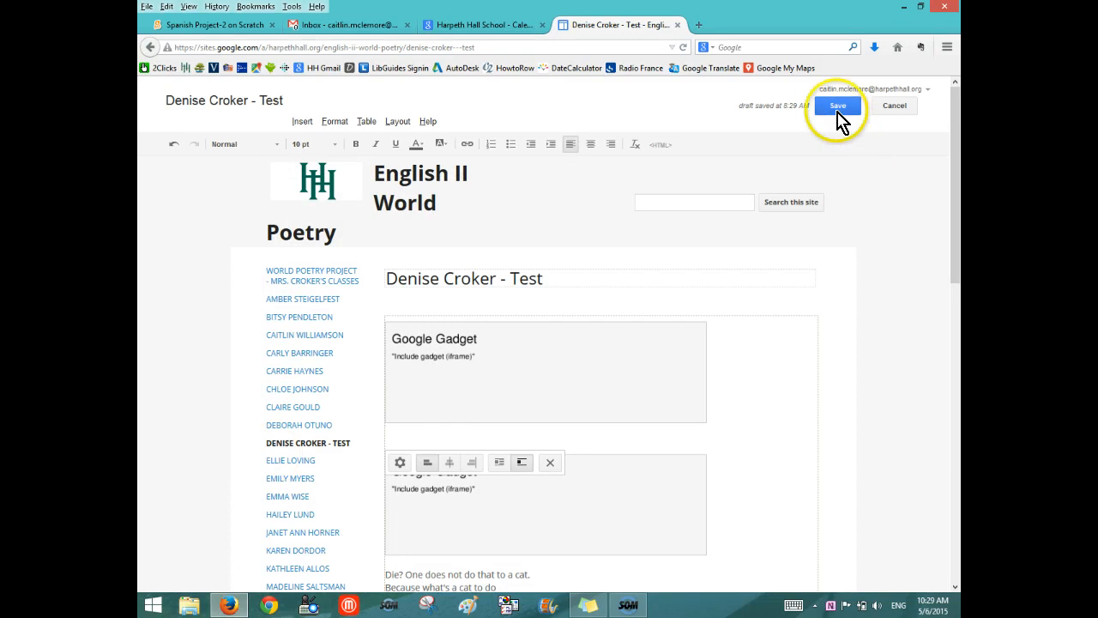
# Save the page, then play and pause the Poem Title player to test it.
pyautogui.click(839, 106)
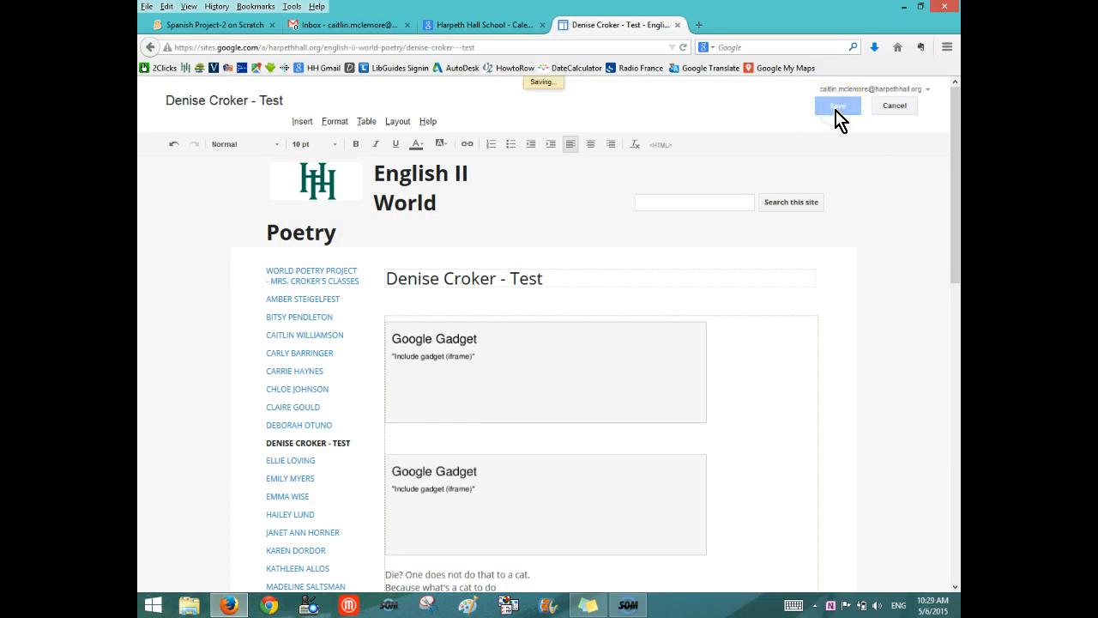
pyautogui.click(840, 105)
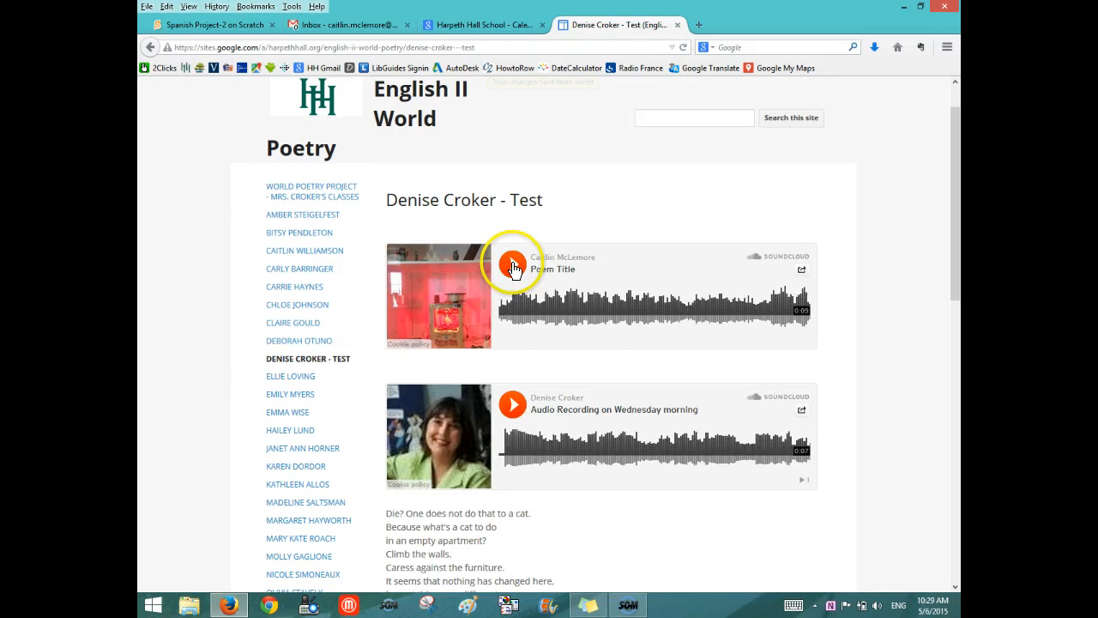
pyautogui.click(512, 262)
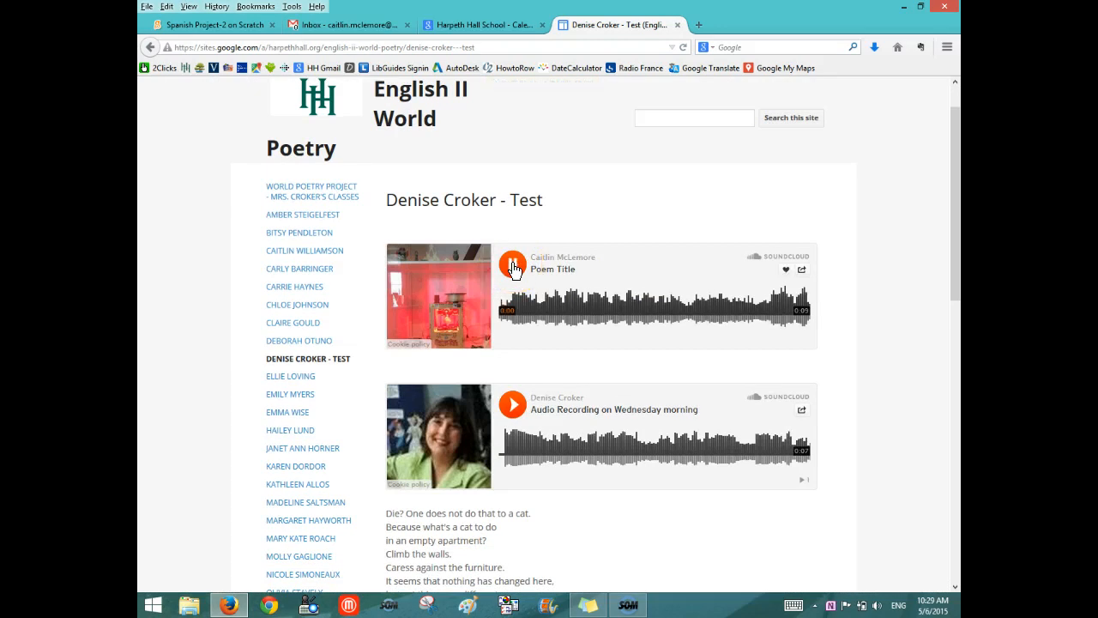
pyautogui.click(514, 269)
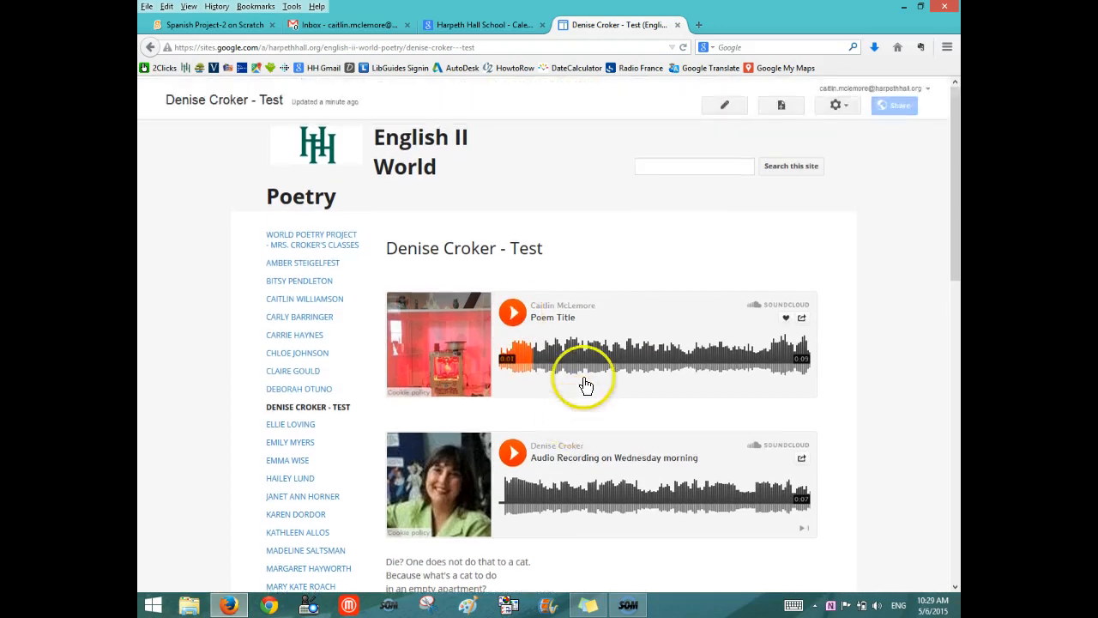
pyautogui.moveTo(723, 112)
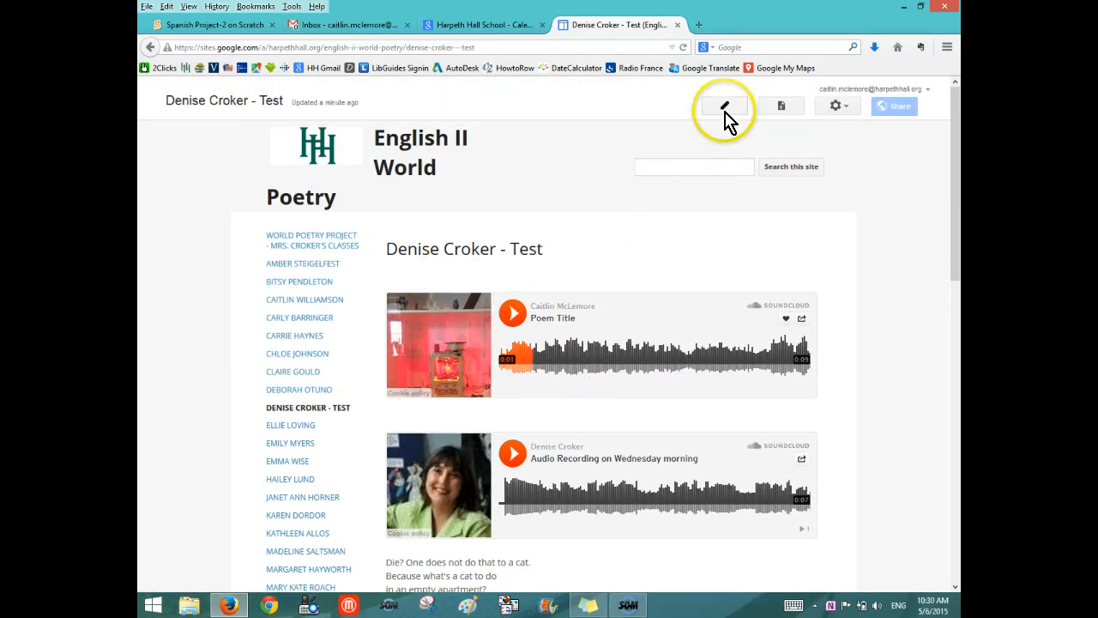
# Put the Denise Croker - Test page into edit mode and select the original recording's gadget.
pyautogui.click(723, 105)
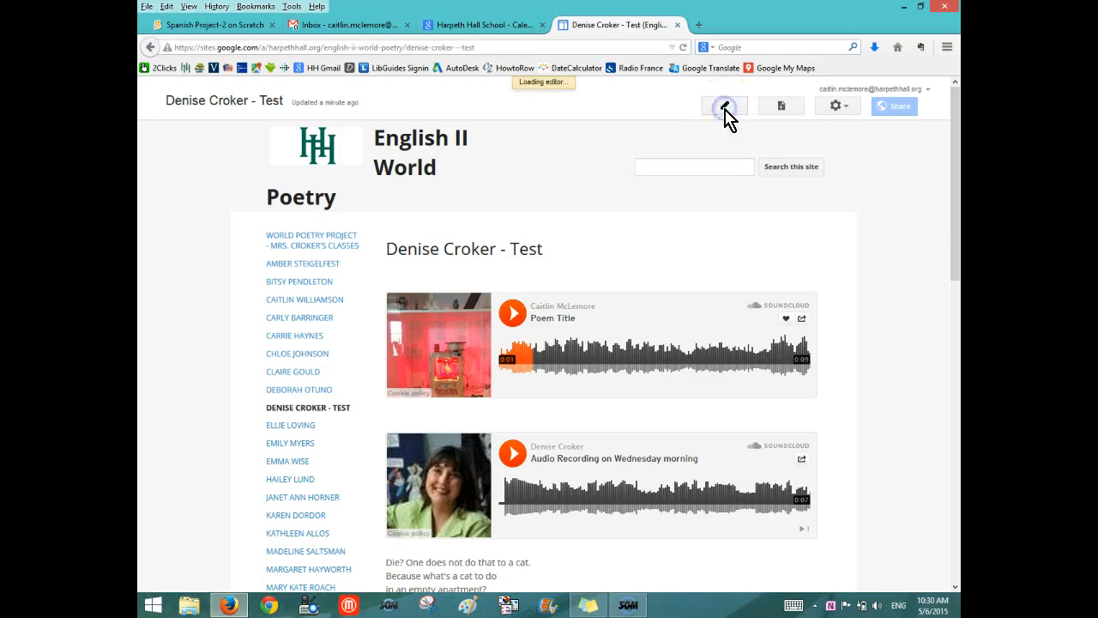
pyautogui.click(725, 106)
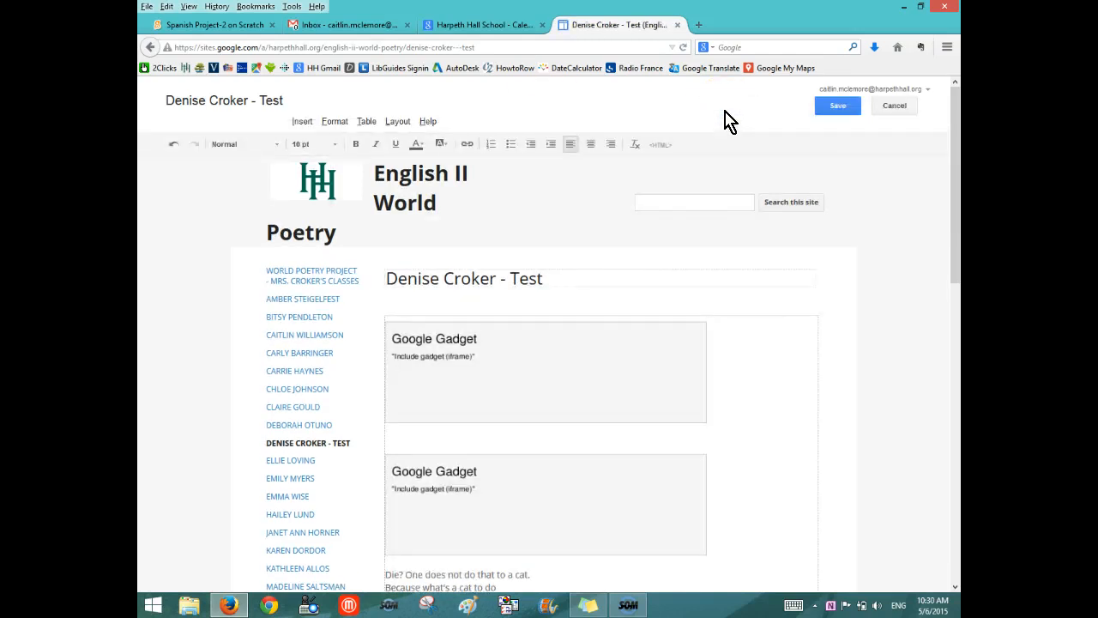
pyautogui.scroll(-3)
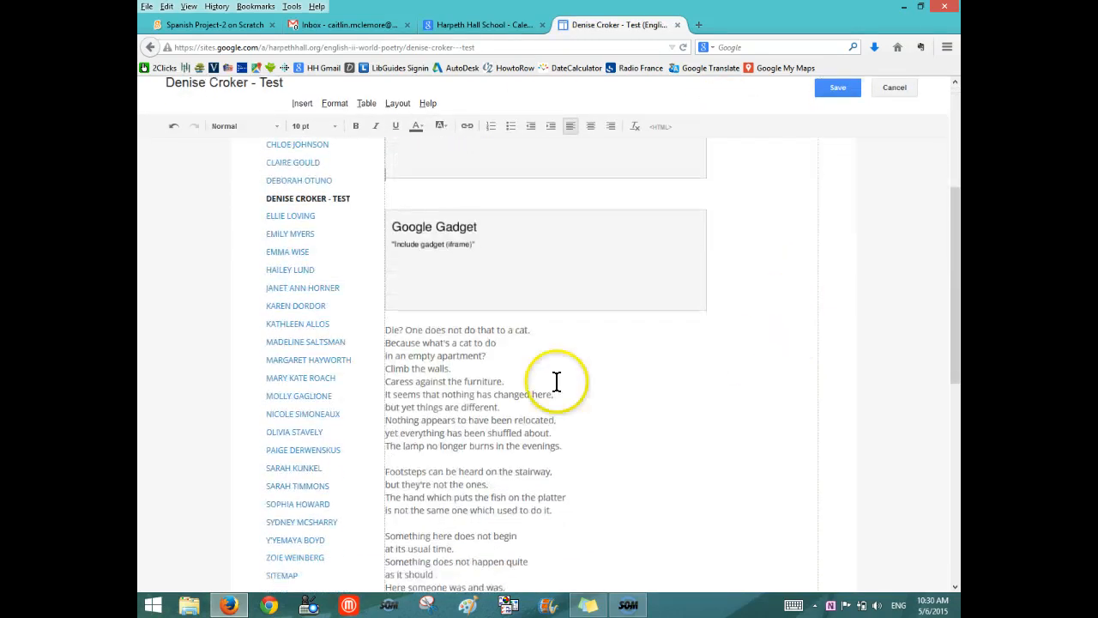
pyautogui.click(544, 257)
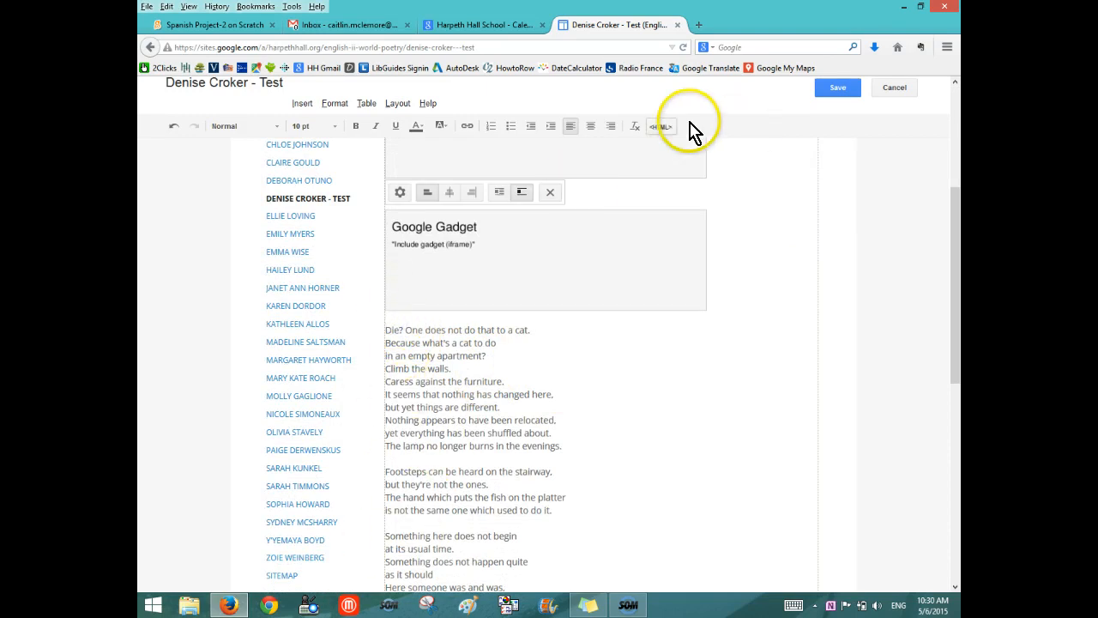
pyautogui.moveTo(661, 126)
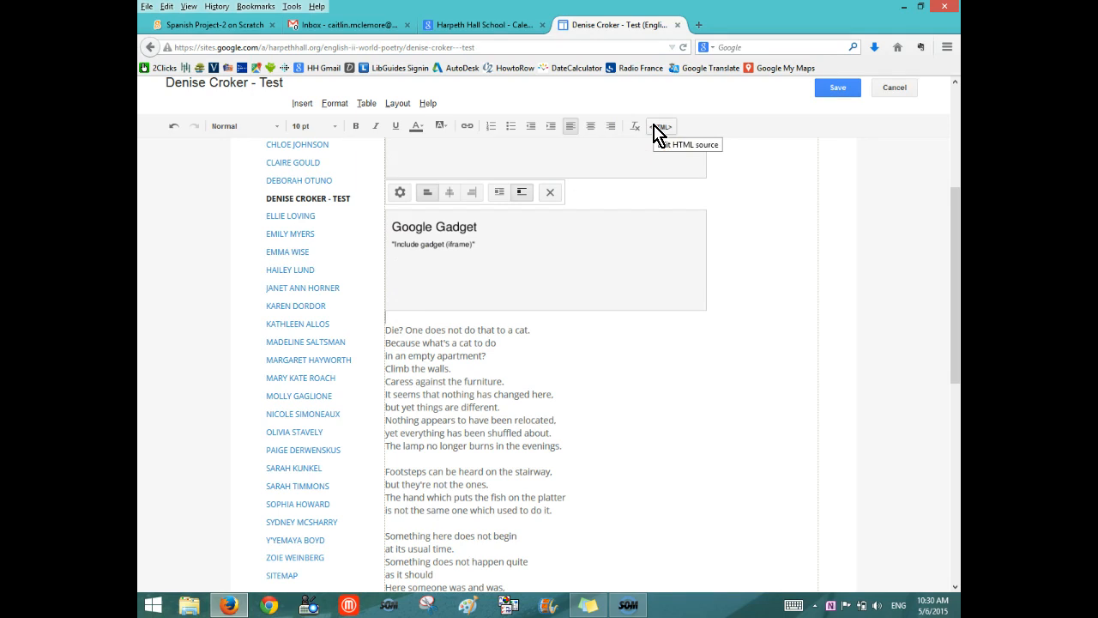
# Inspect the page's HTML source, then reopen the page for editing.
pyautogui.click(837, 87)
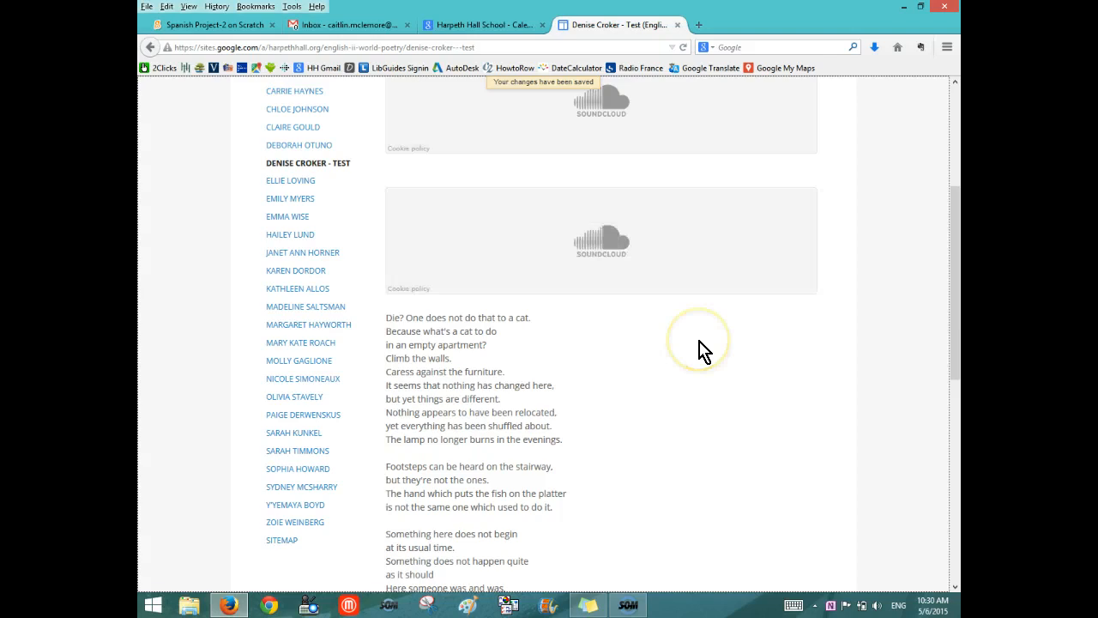
pyautogui.scroll(3)
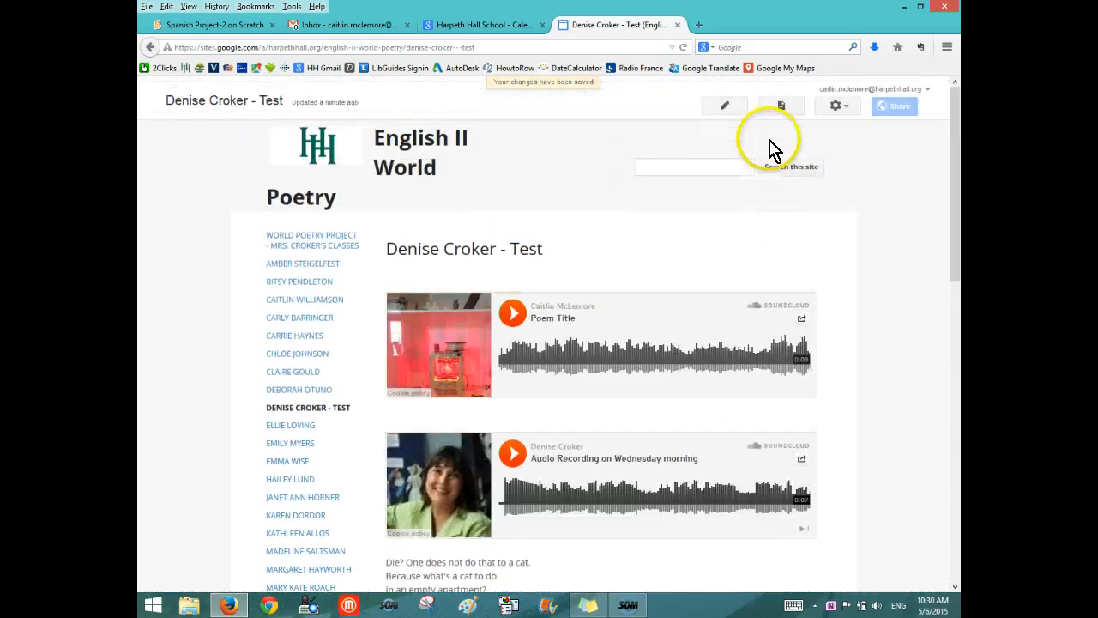
pyautogui.click(724, 105)
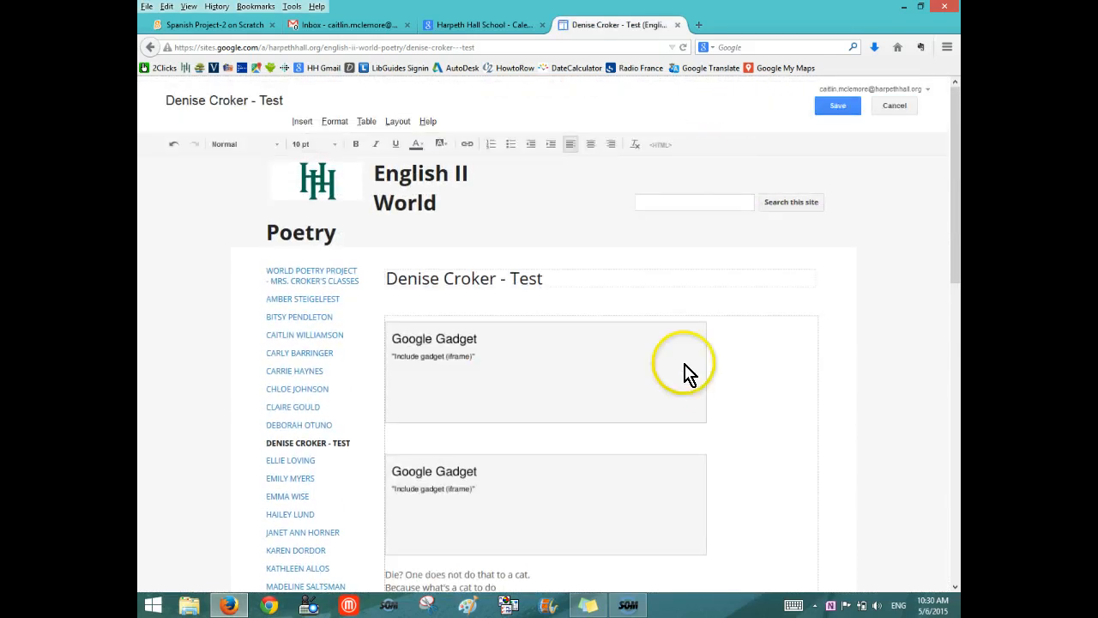